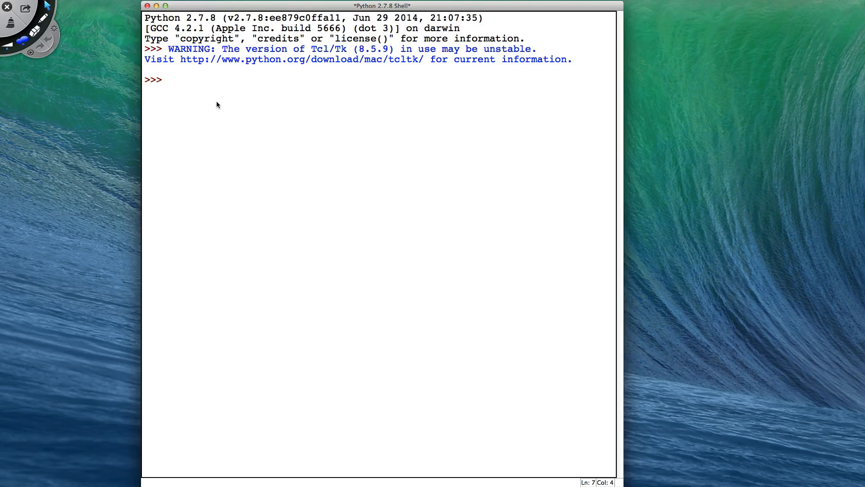
Step: Run dir(str) to list all available string methods
type("dir")
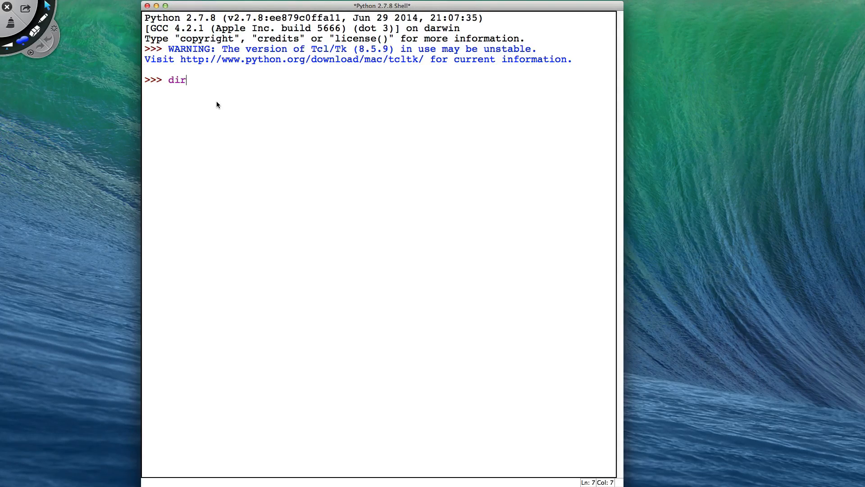
type("(str")
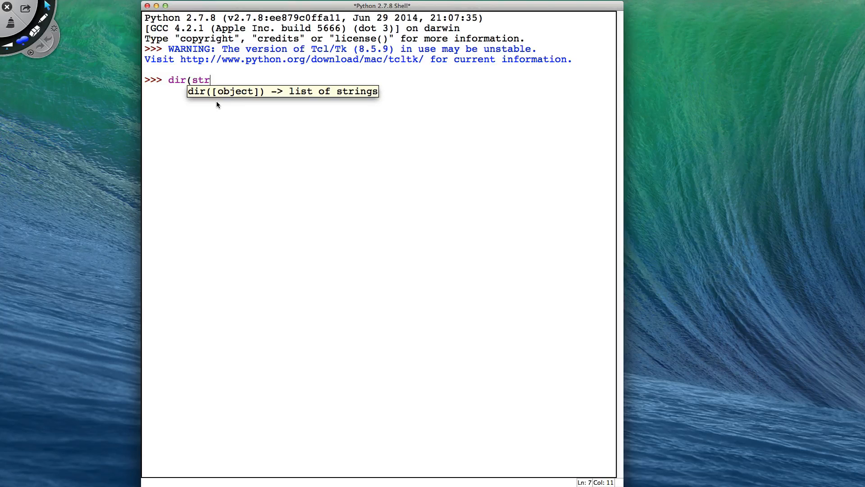
type(")")
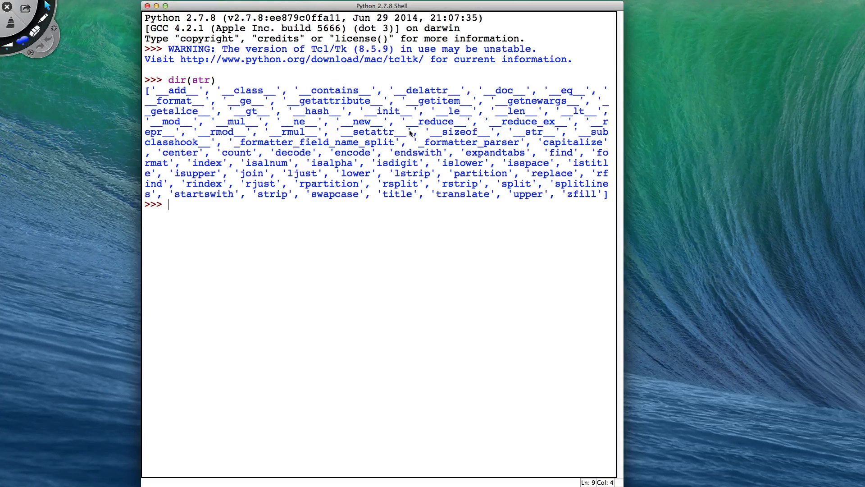
Step: Highlight the regular method names, then select 'strip' in the list
left_click_drag(146, 90, 248, 131)
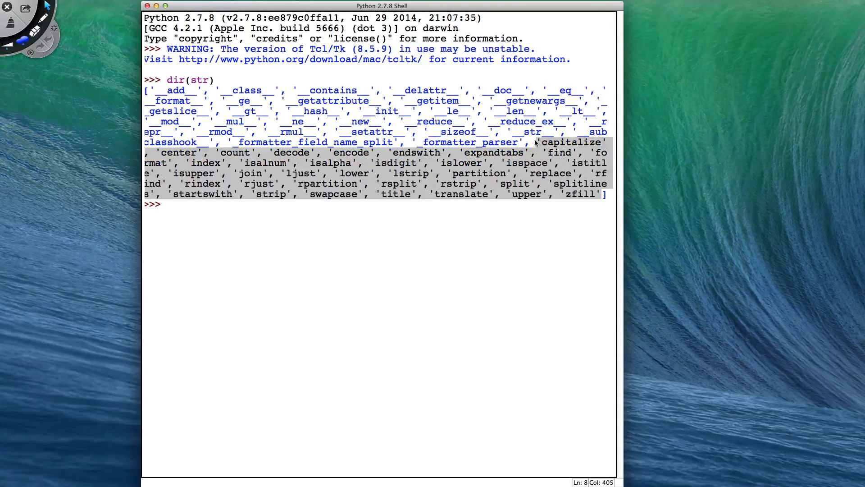
left_click(342, 219)
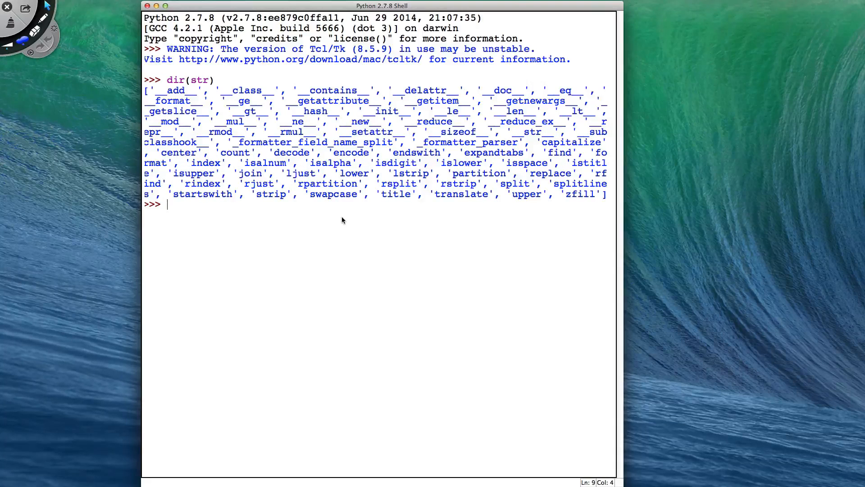
mouse_move(329, 229)
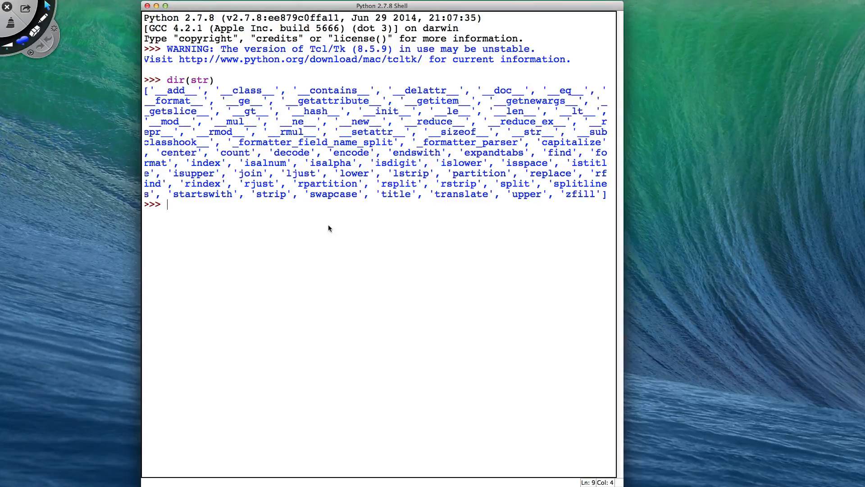
double_click(270, 194)
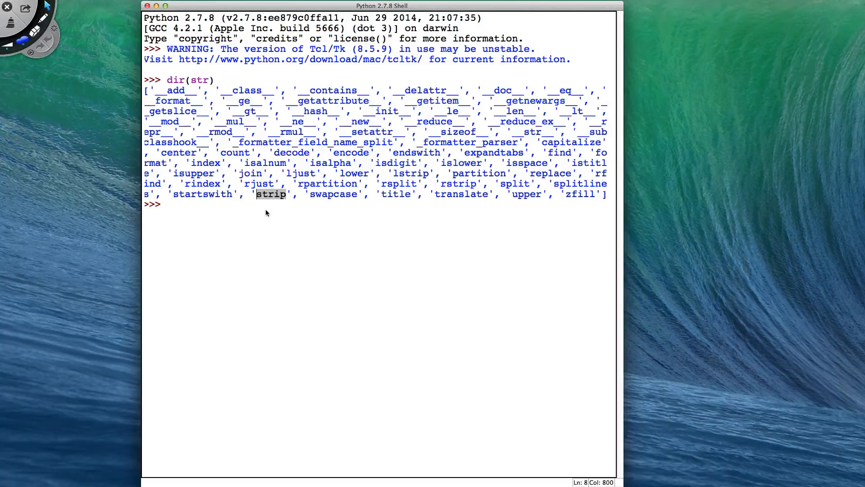
Step: Show the built-in help for str.strip
type("h")
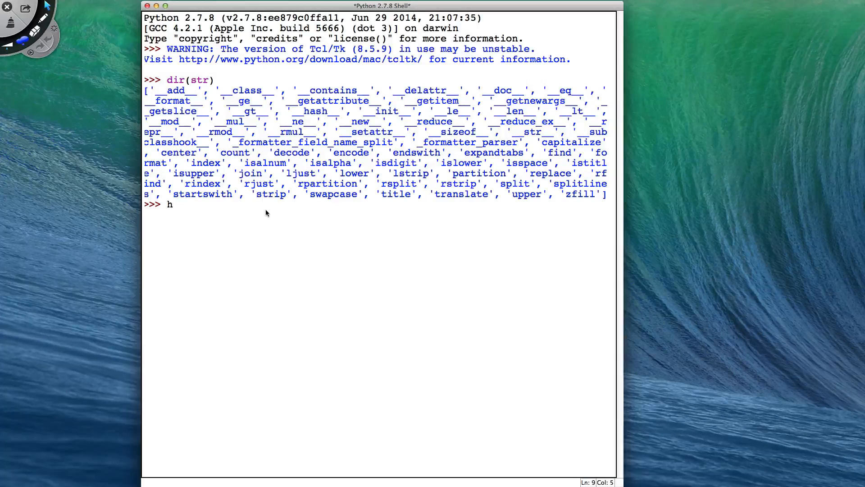
type("elp(st")
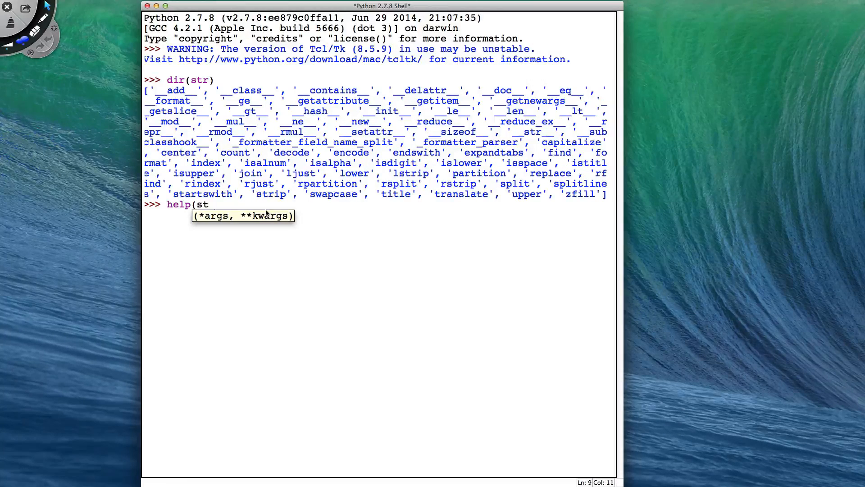
type("r.strip)")
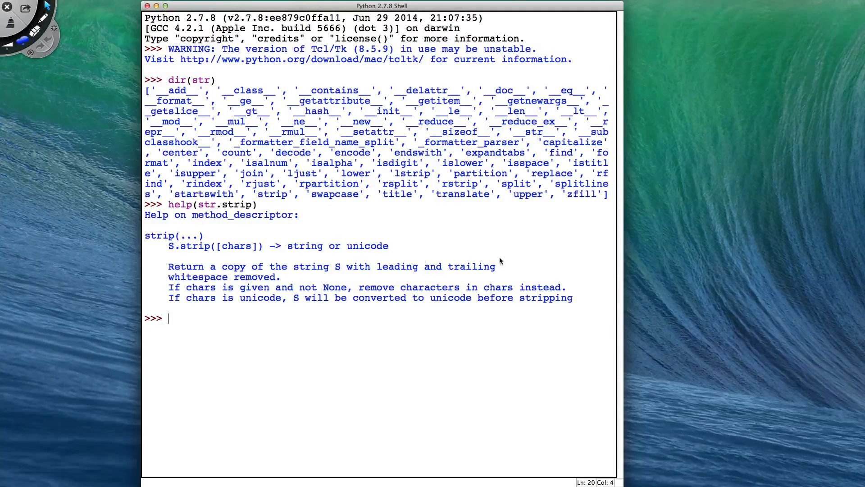
mouse_move(271, 286)
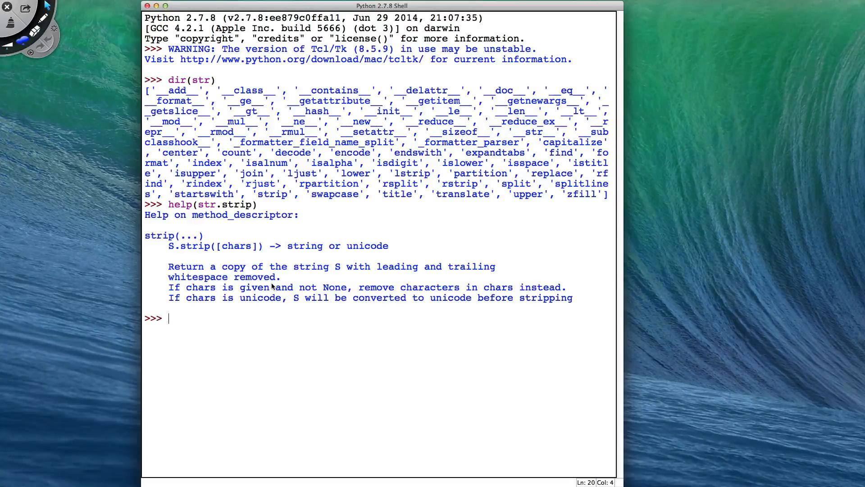
Step: Strip a padded quoted string 'sdjhgbdsjkb sdkjgbskj sdkjghsdkj' to remove surrounding spaces
type("\"")
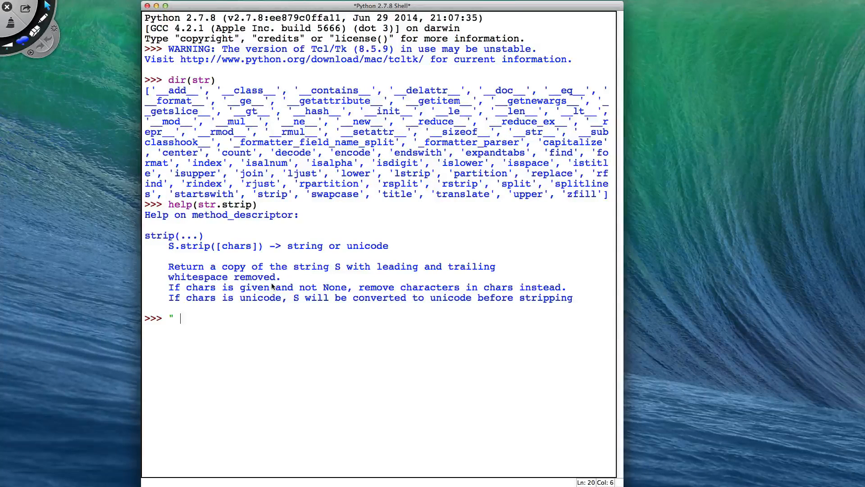
type("sdjhgbdsjkb")
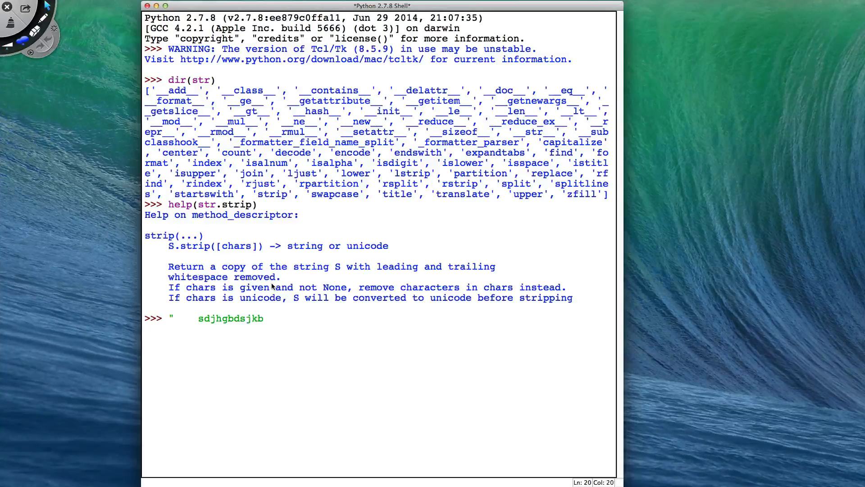
type("sdkjgbskj sdkjghsdkj")
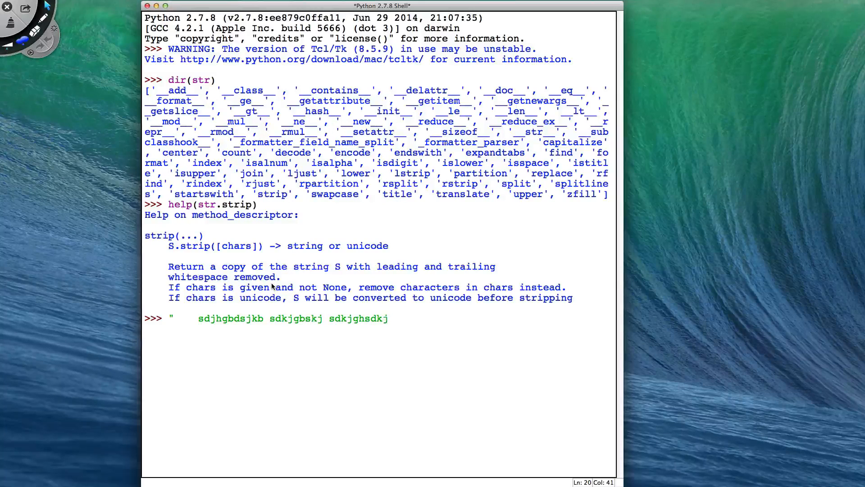
type("\"")
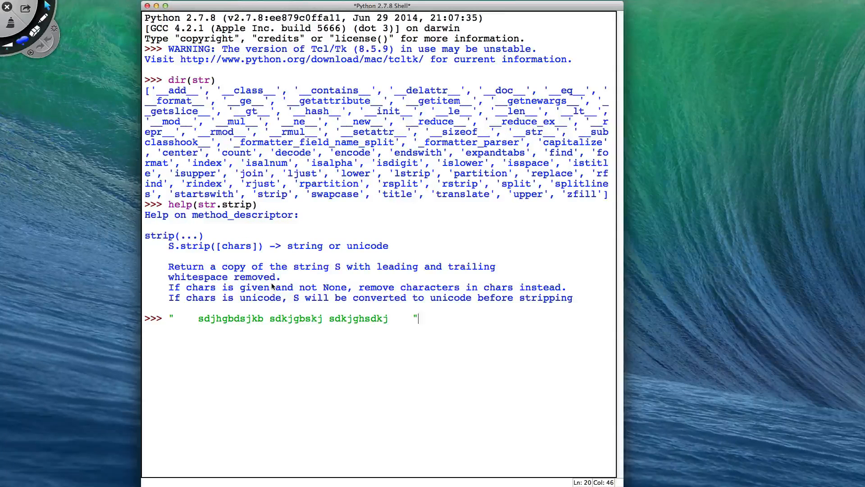
type(".strip(")
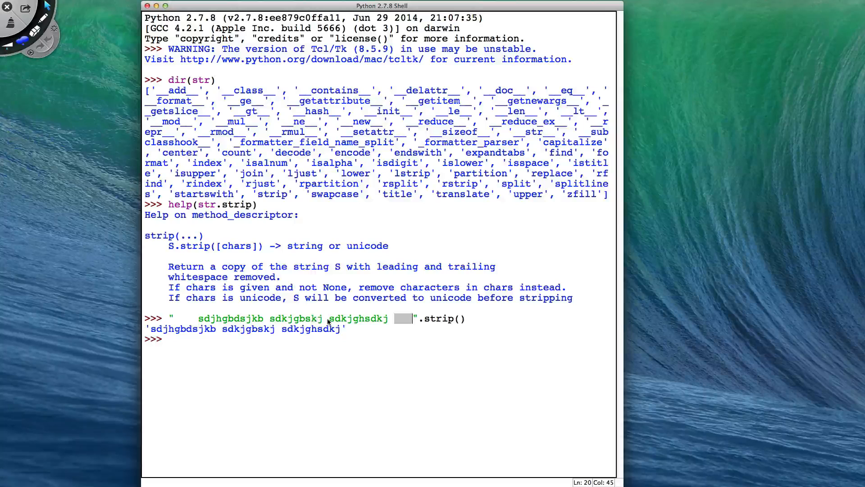
left_click(268, 318)
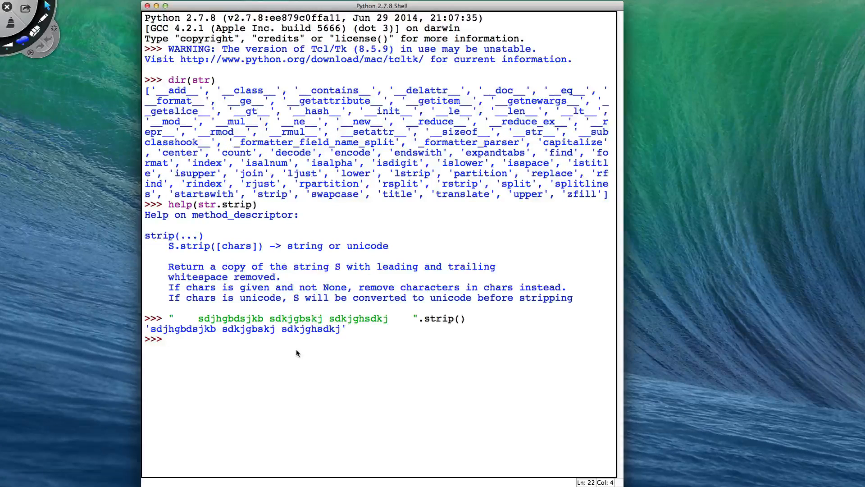
Step: Assign a padded string to string, strip it, then redisplay the unchanged variable
type("s")
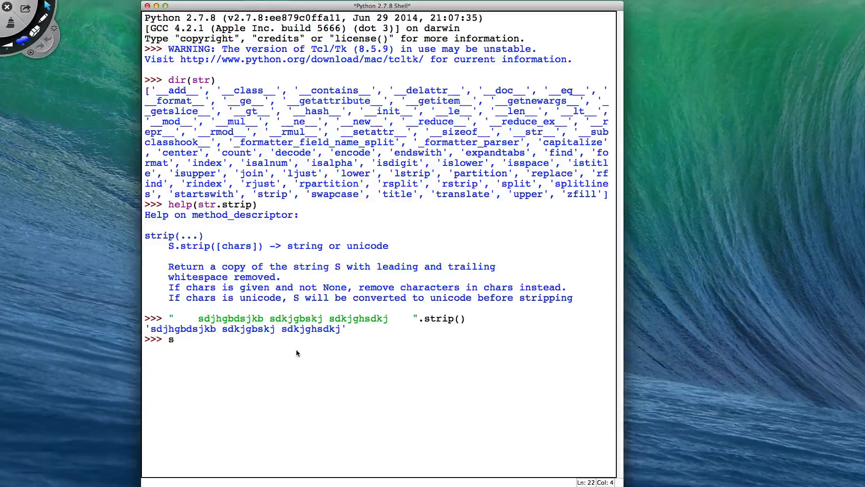
type("tring = \"    vdsjhgbsj")
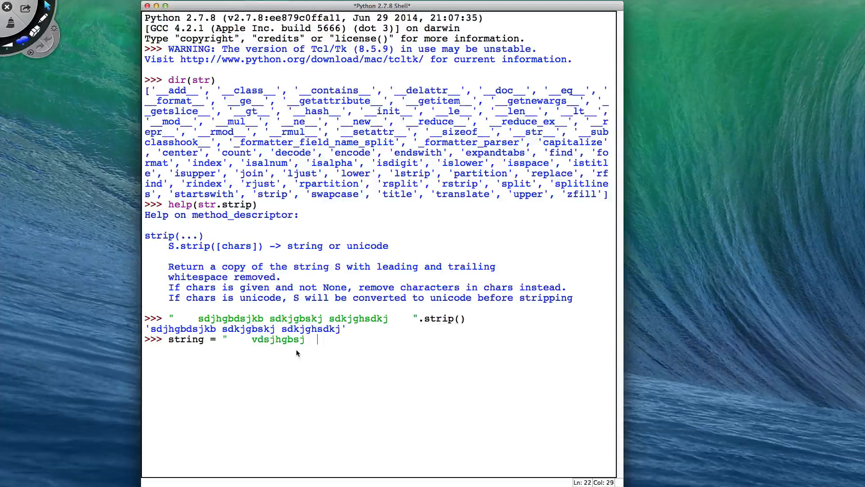
type("dsjgh sdjhfg   \"")
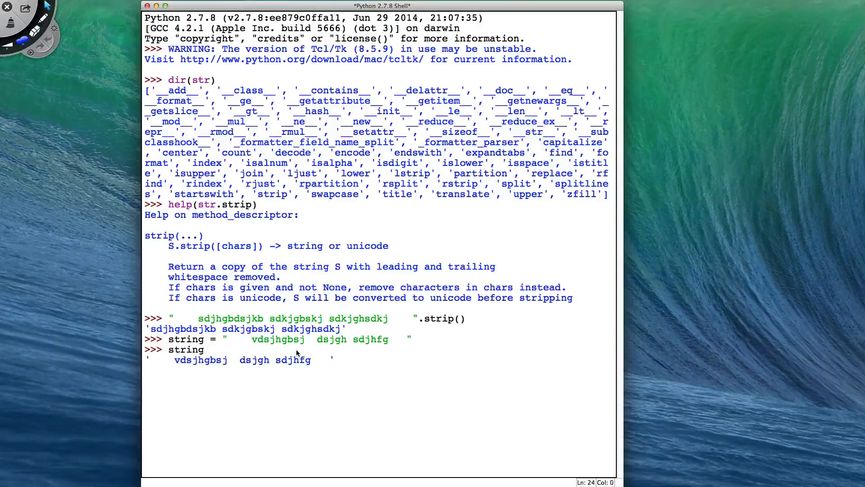
type("string.strip(")
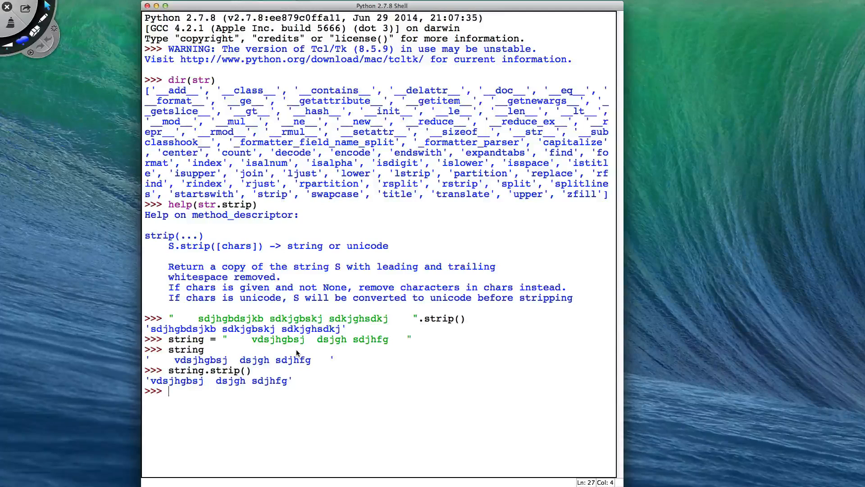
type("string")
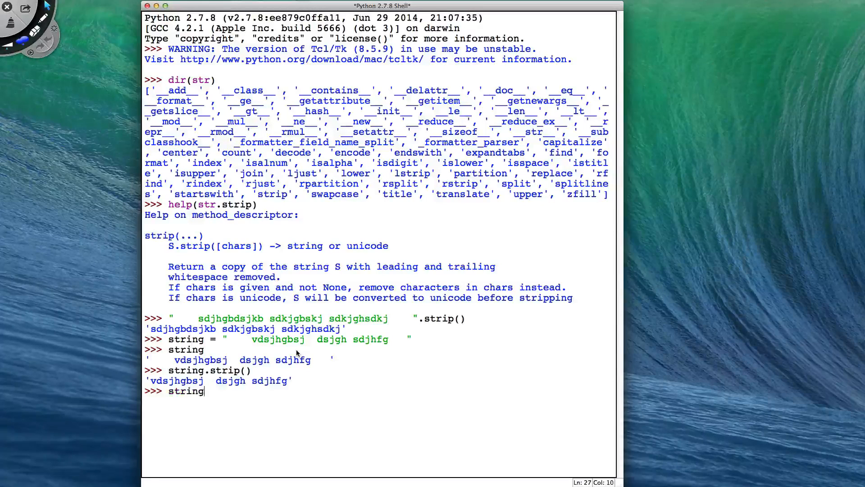
key("enter")
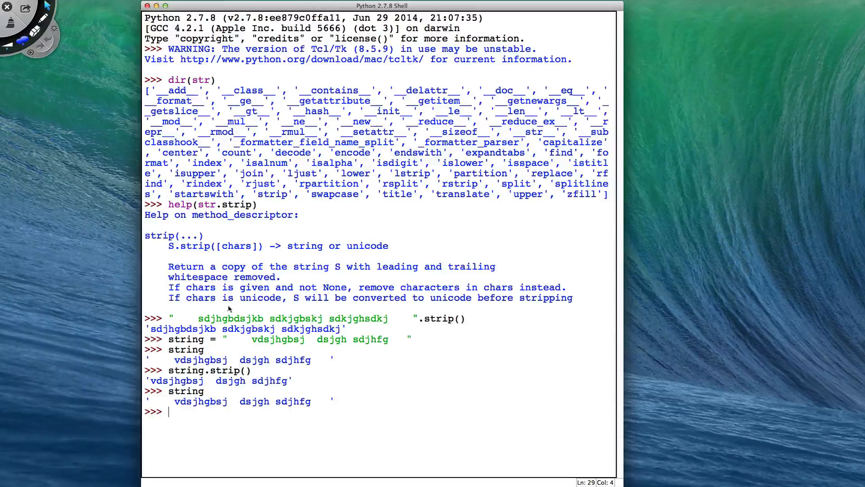
mouse_move(248, 289)
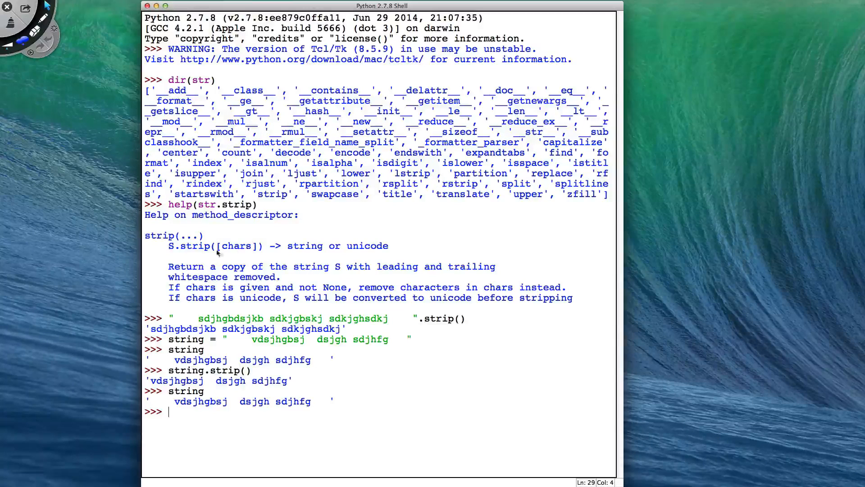
mouse_move(314, 432)
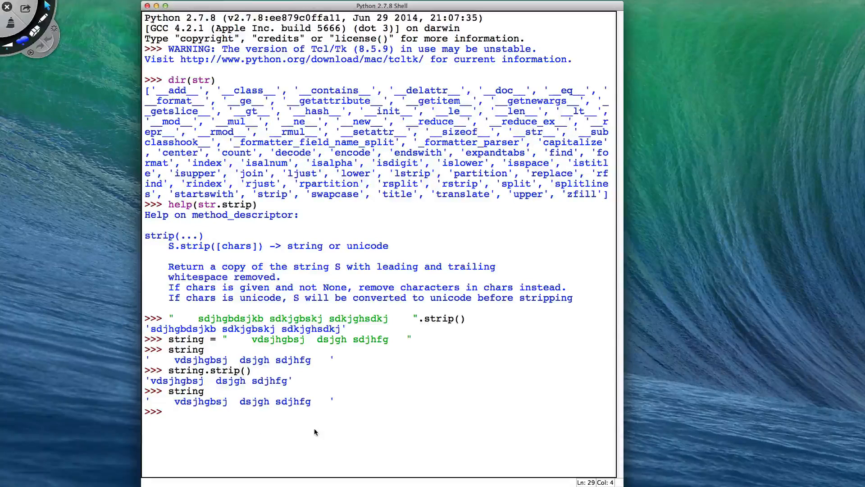
type("s")
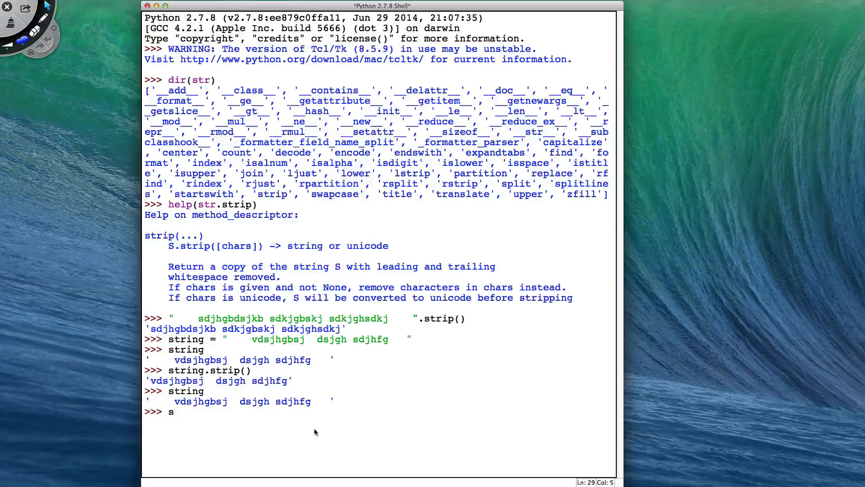
type("tring =")
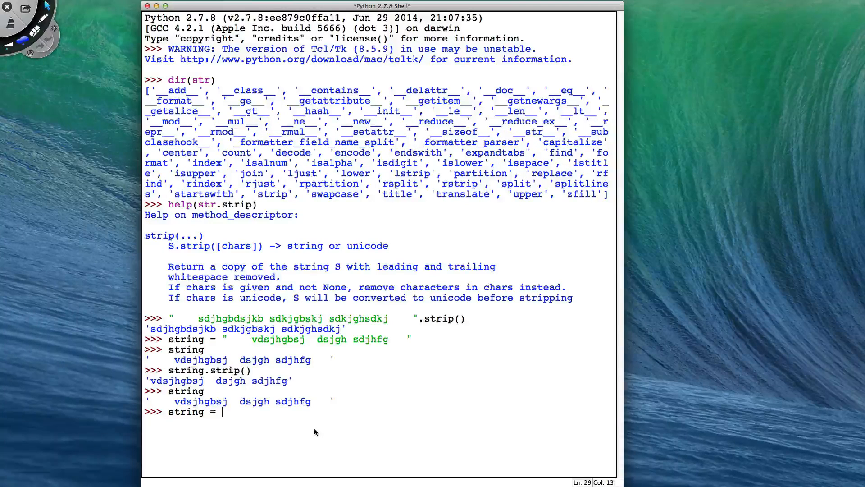
type("\"")
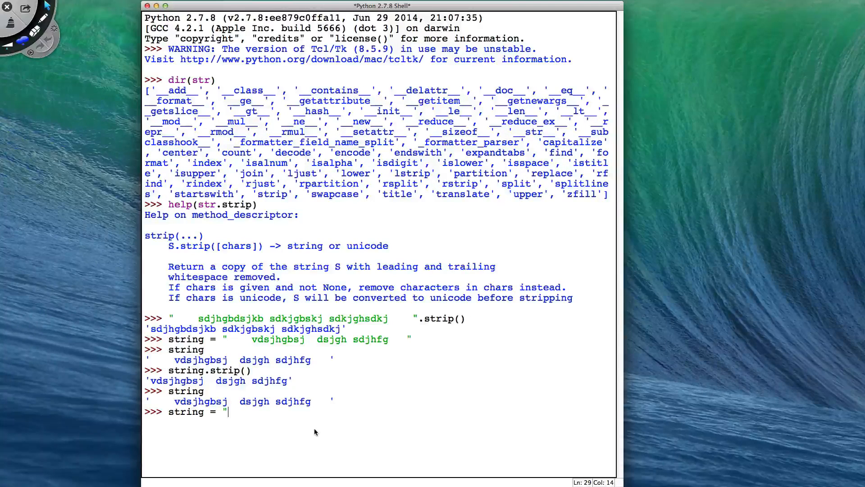
type("##@@@")
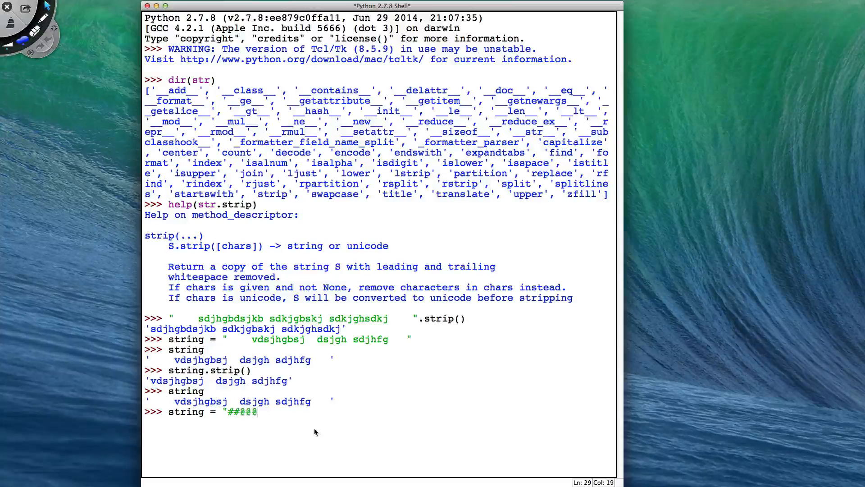
type("xkjvb sdjvbs")
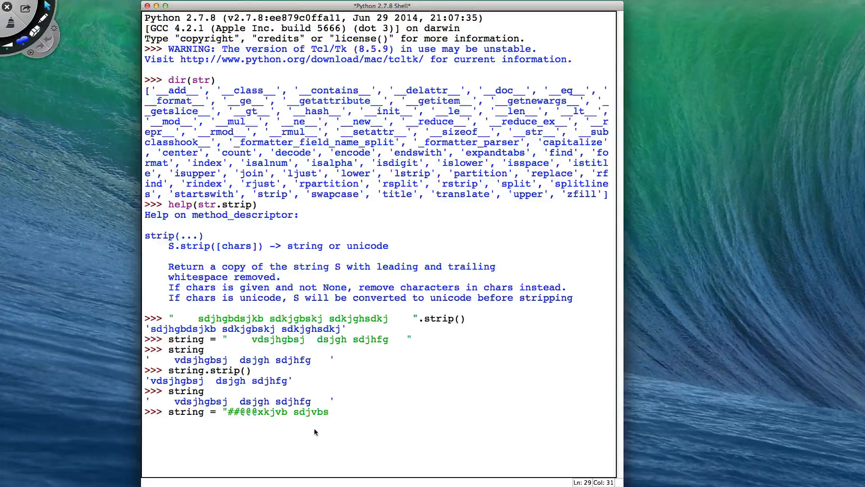
type("#@ sdjhg")
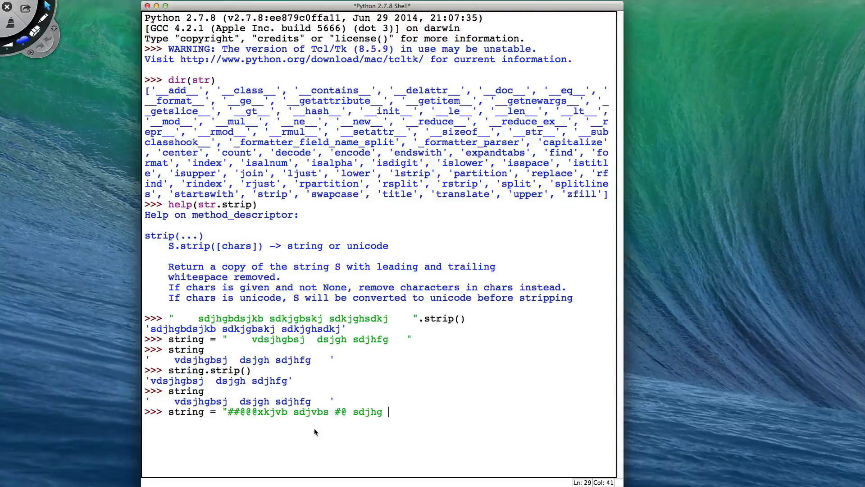
type("##@@@\"")
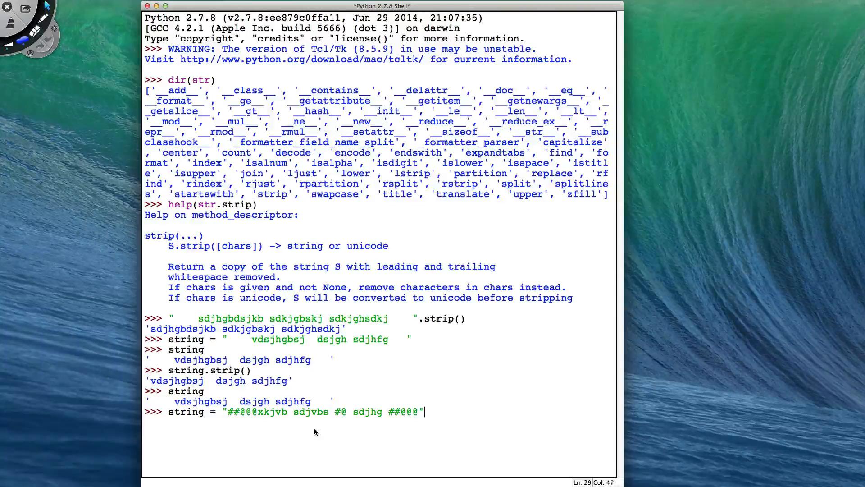
Step: Remove '#' and '@' from both ends with string.strip("#@"), then from the right end
type("string")
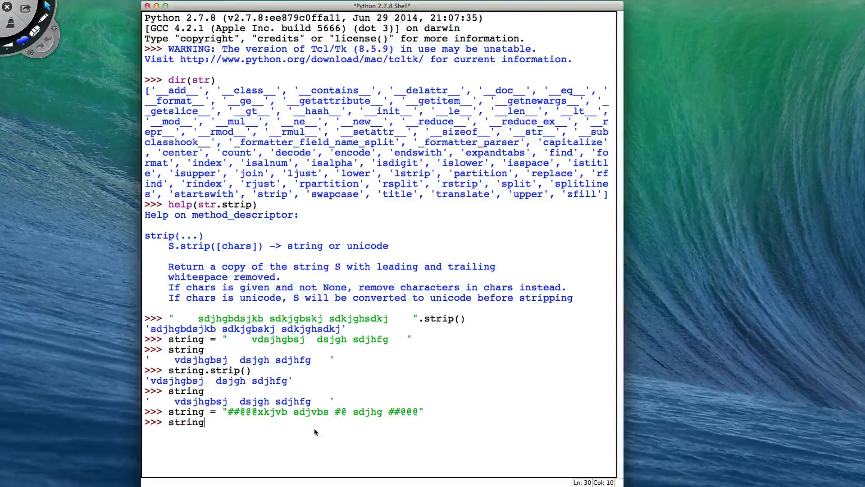
type(".strip")
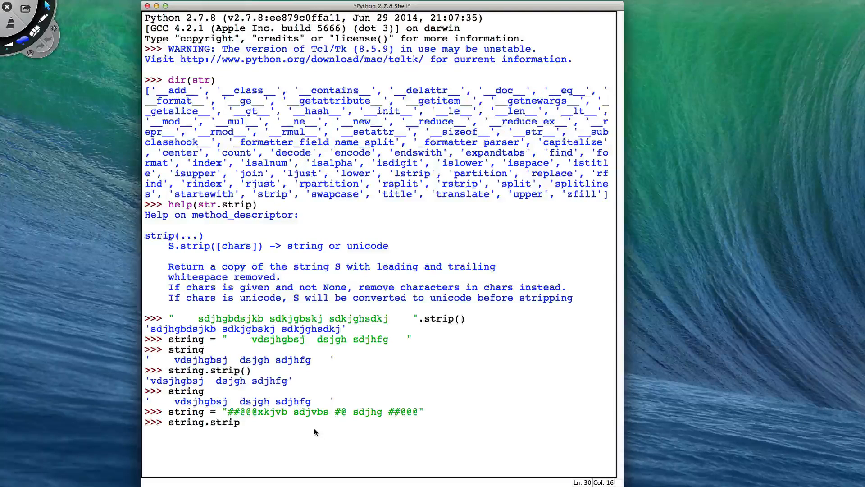
type("(\"#@")
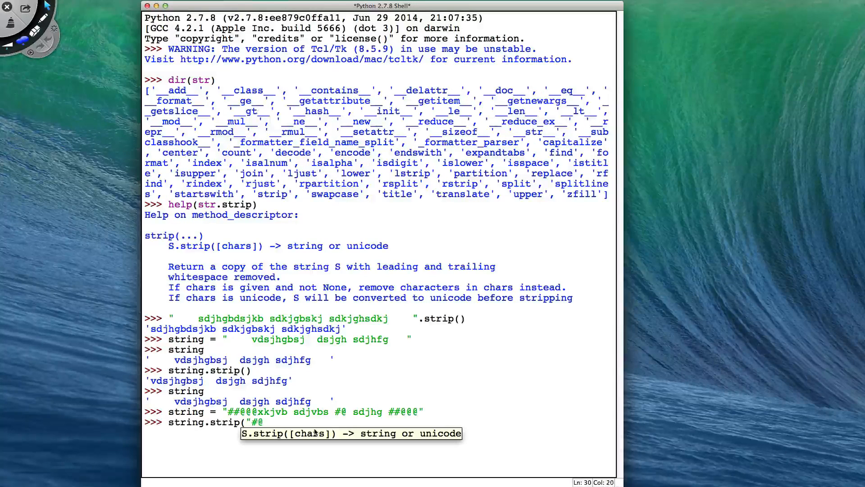
type("\"")
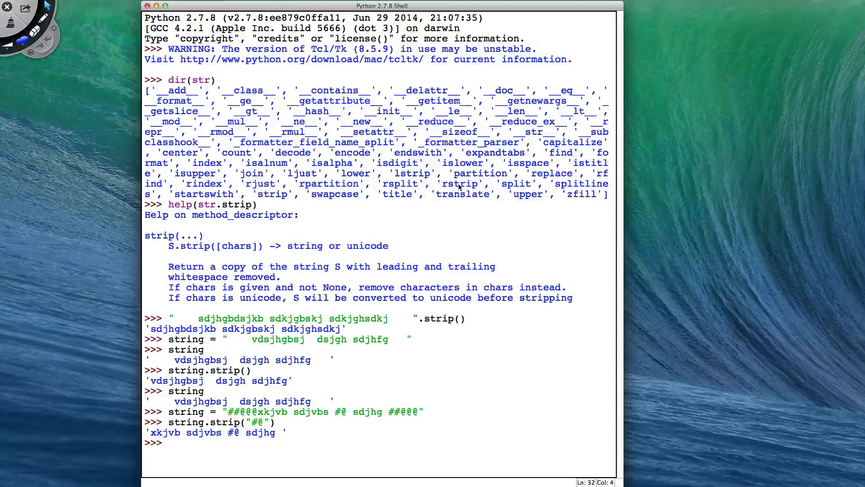
double_click(459, 183)
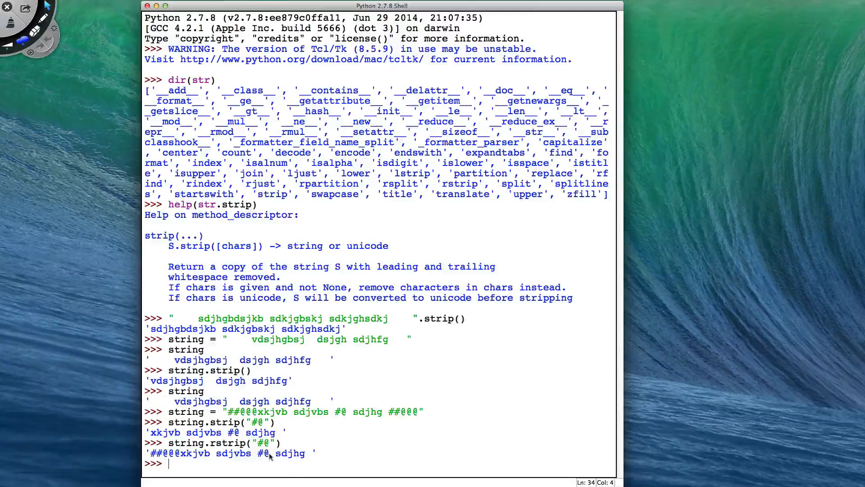
Step: Trim '#' and '@' from only the front with string.lstrip("#@")
type("string.rstrip(\"#@\")")
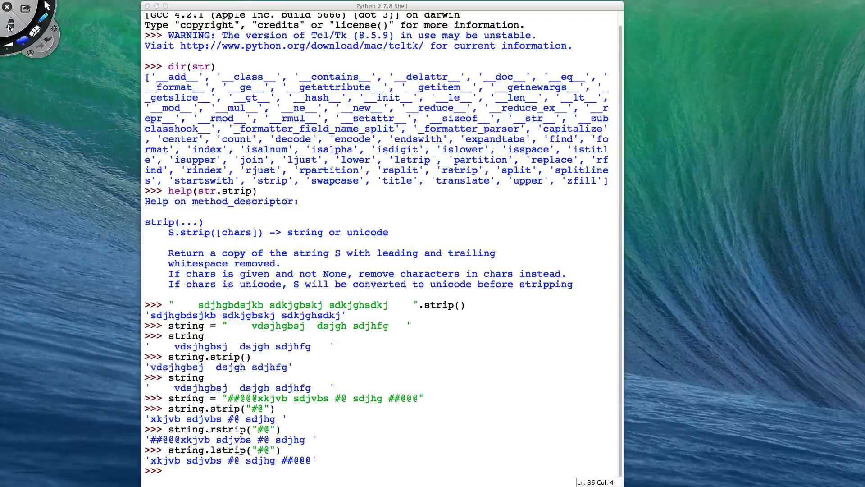
Step: Display the help docstring for str.split
type("h")
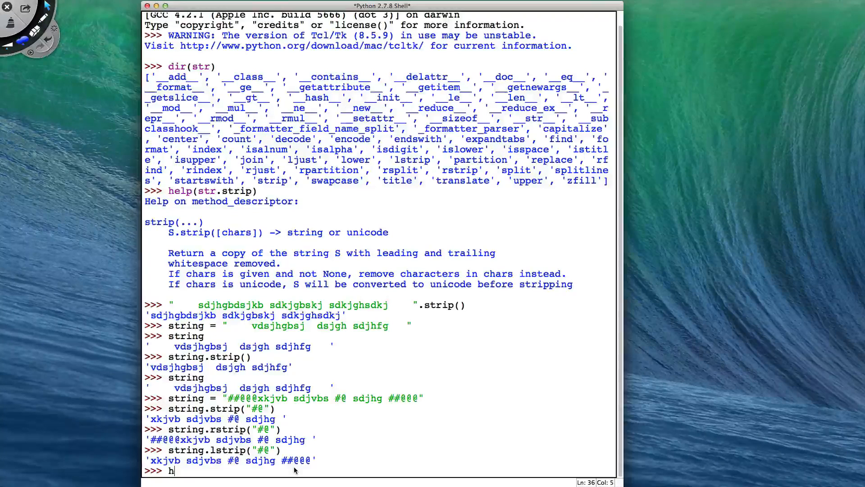
type("elp(s")
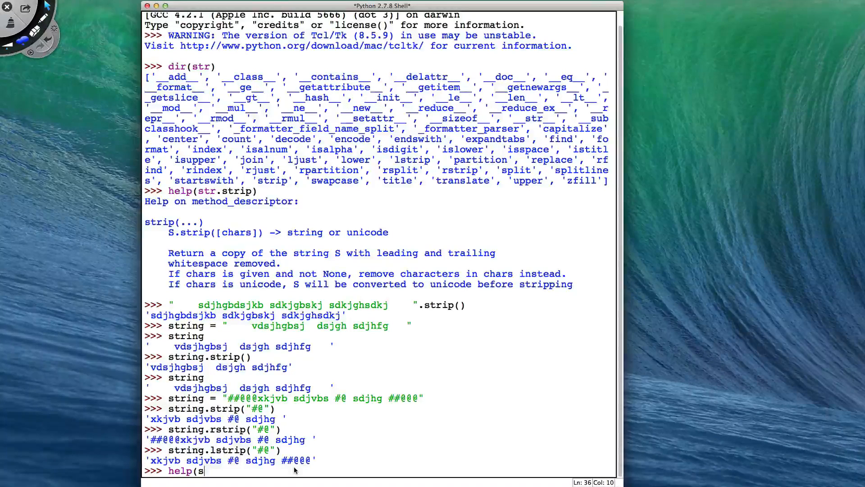
type("tr.split")
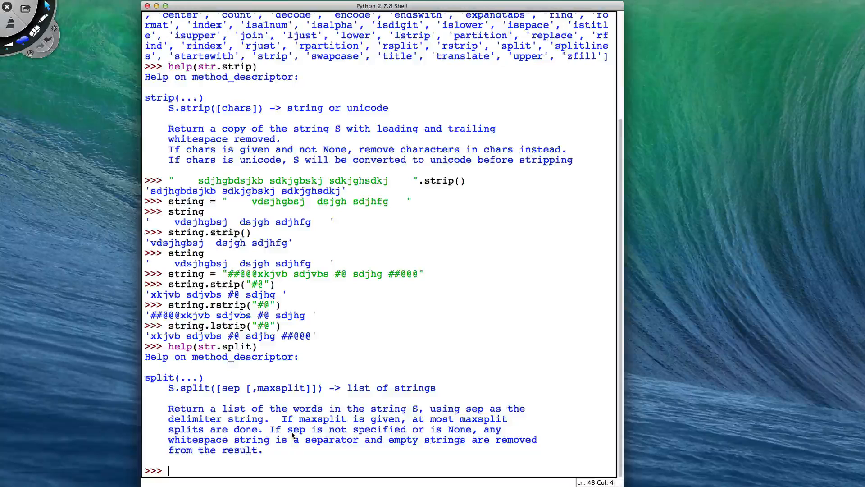
mouse_move(254, 458)
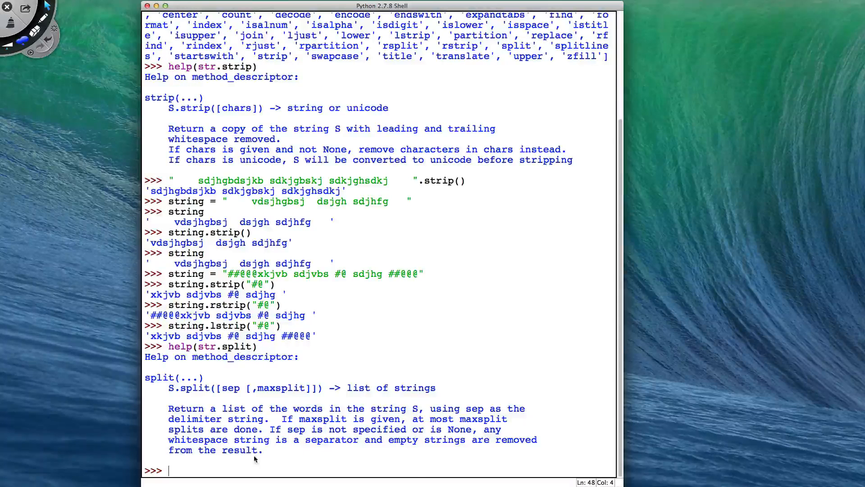
mouse_move(348, 458)
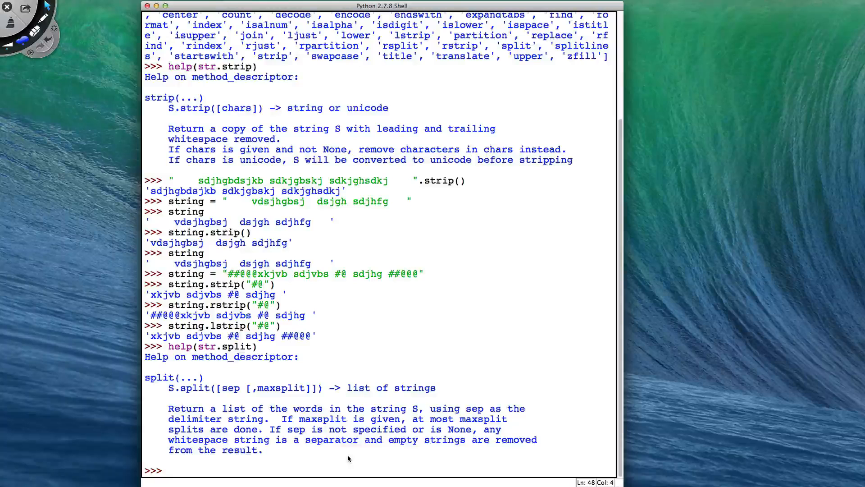
type("s")
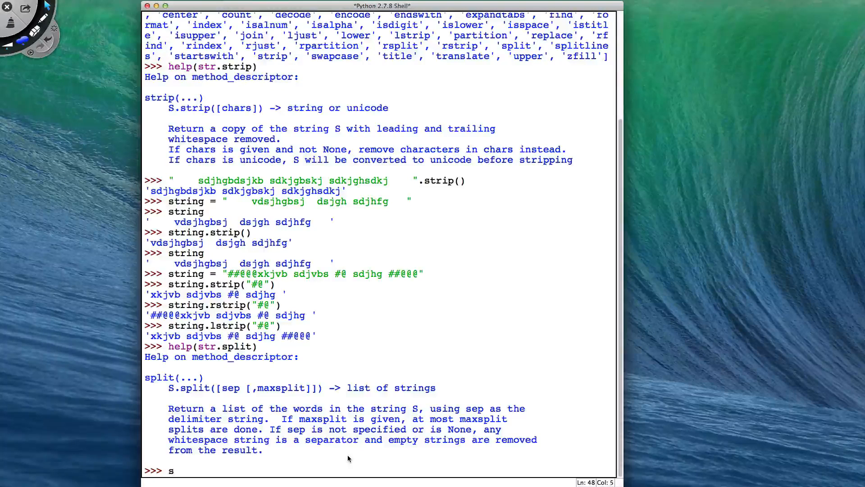
Step: Store "hello world how are you " in string and split() it into five words
type("tring =")
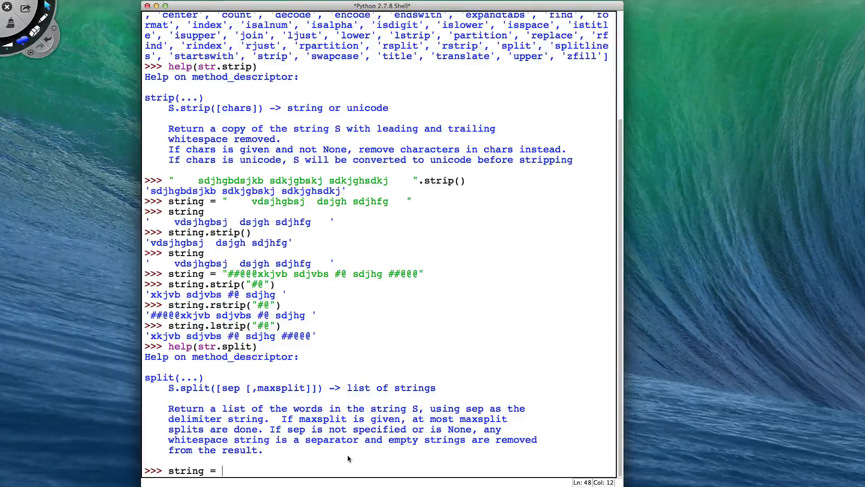
type("\"he")
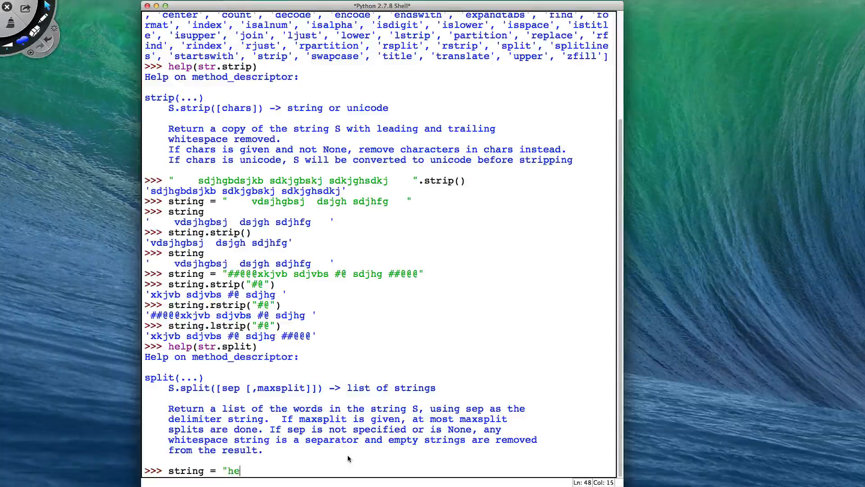
type("llo")
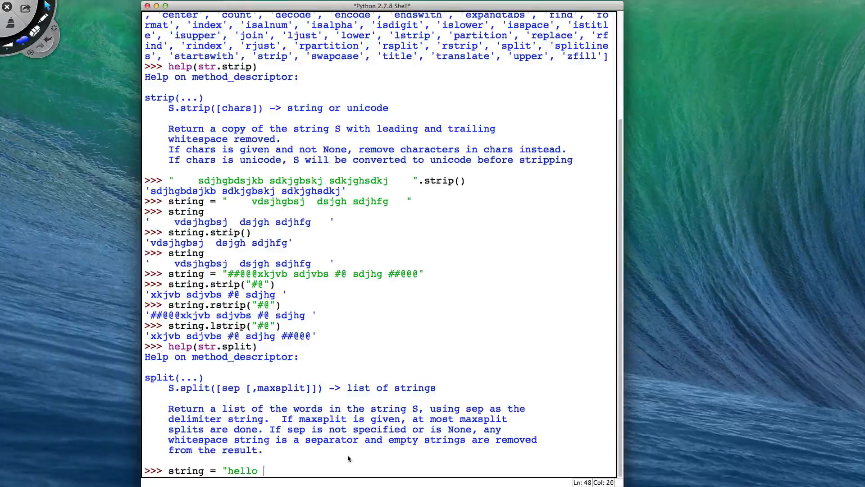
type("world how")
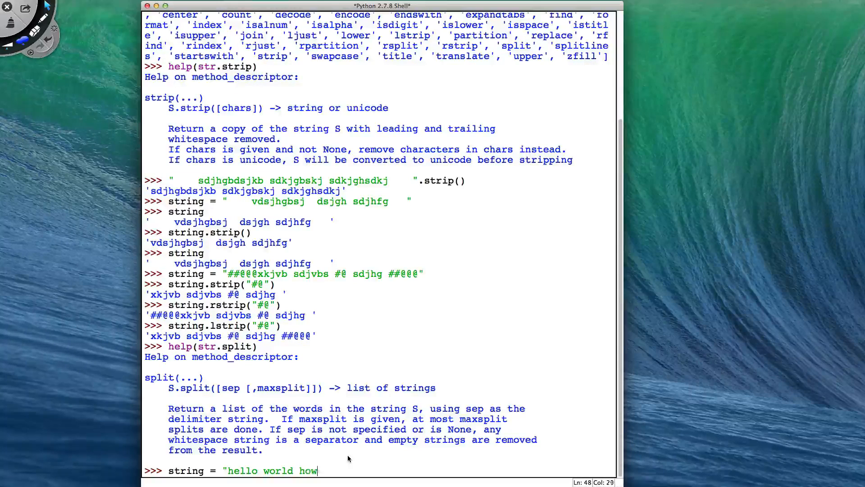
type("are you")
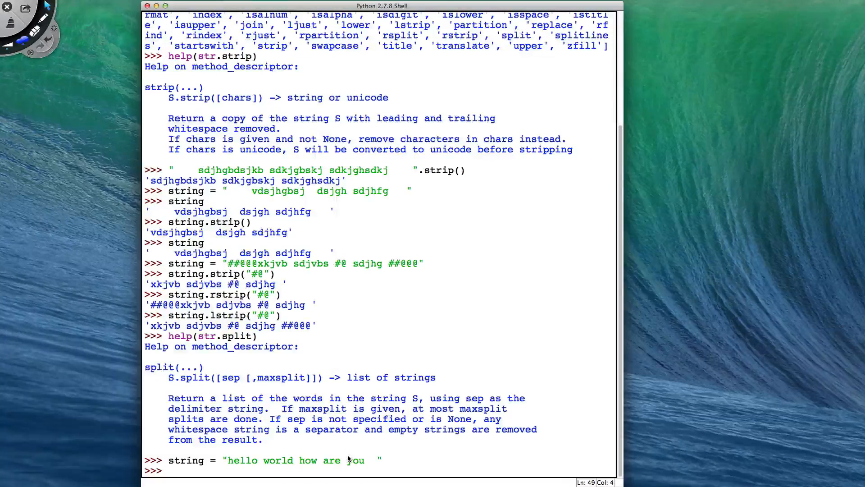
type("string.split(")
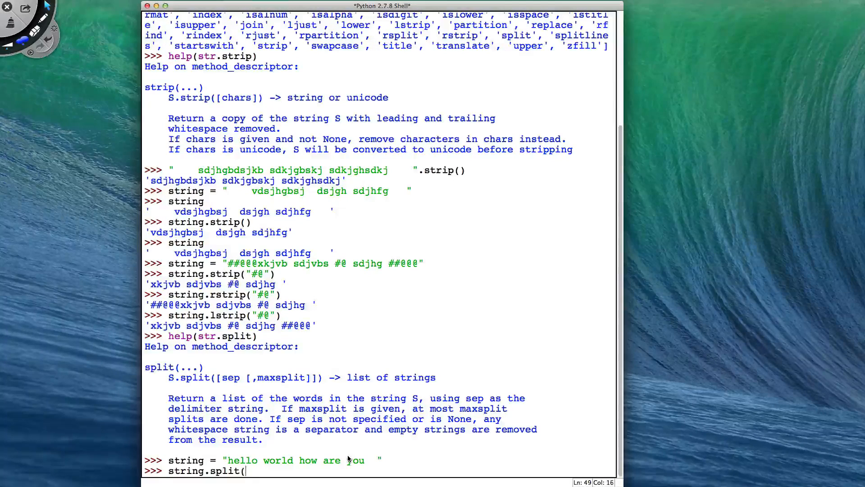
type(")")
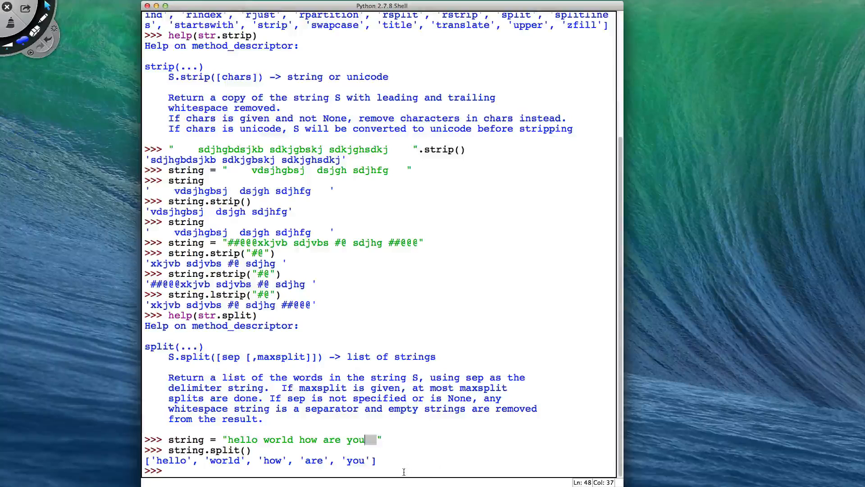
Step: Split the greeting on spaces with a maximum of 3 splits
type("sr")
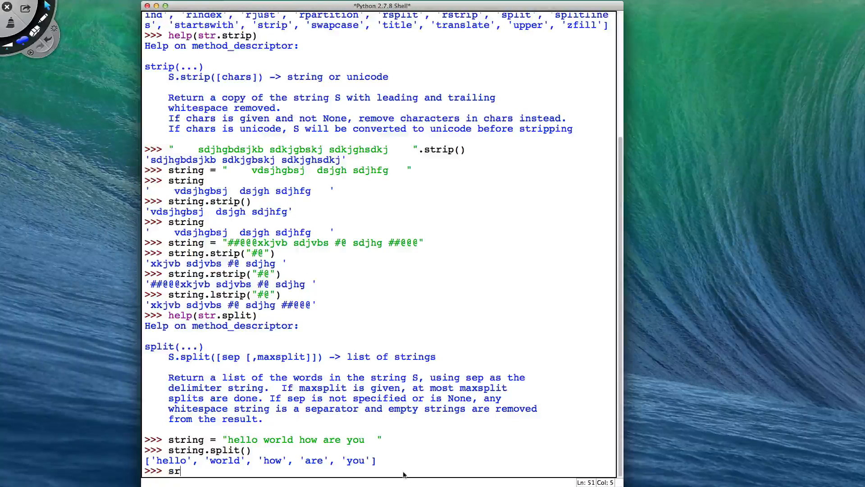
type("r")
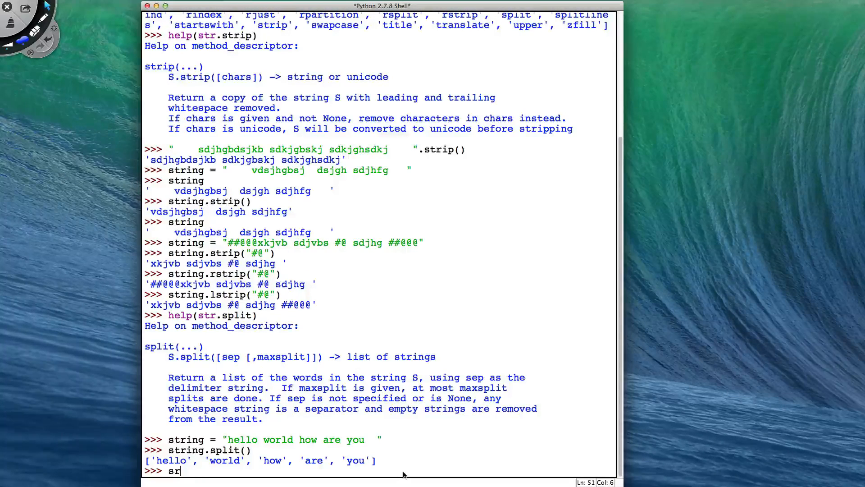
type("string.split(")
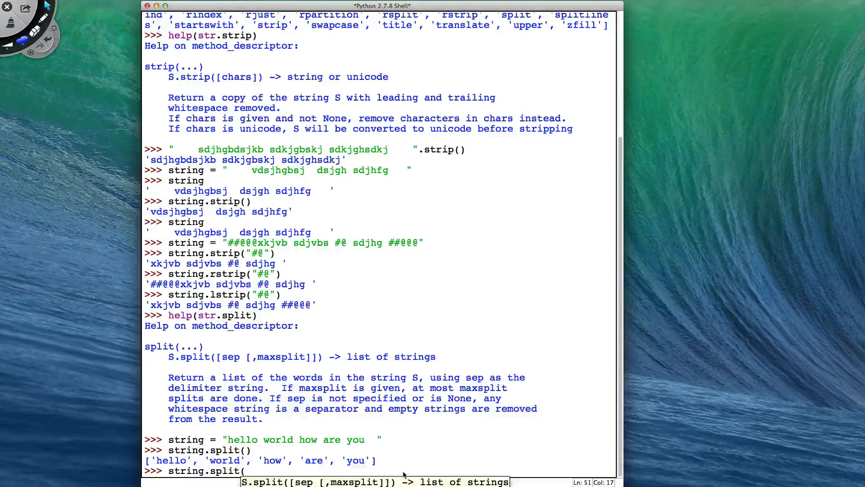
type("' '")
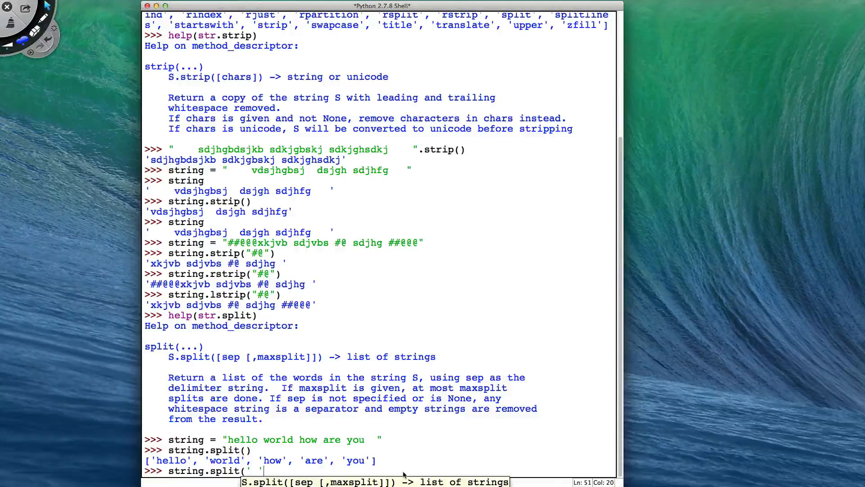
type(",")
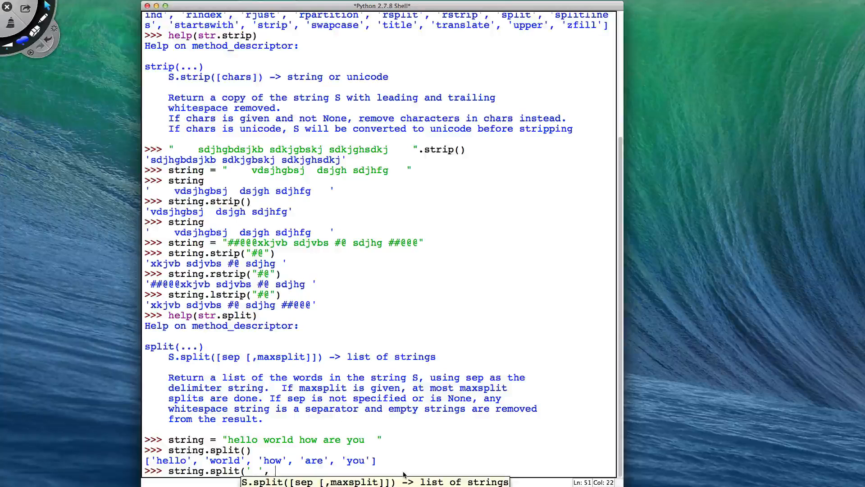
type("3)")
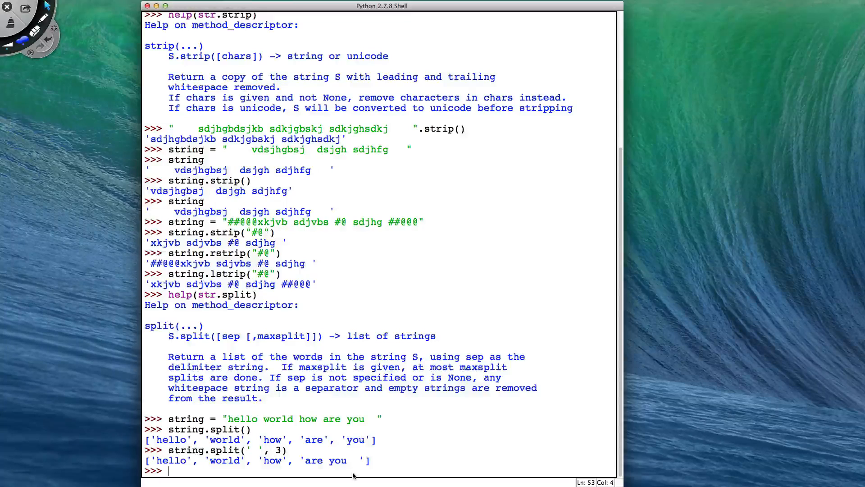
Step: Split the greeting at every letter 'o', then relist methods with dir(str)
type("string")
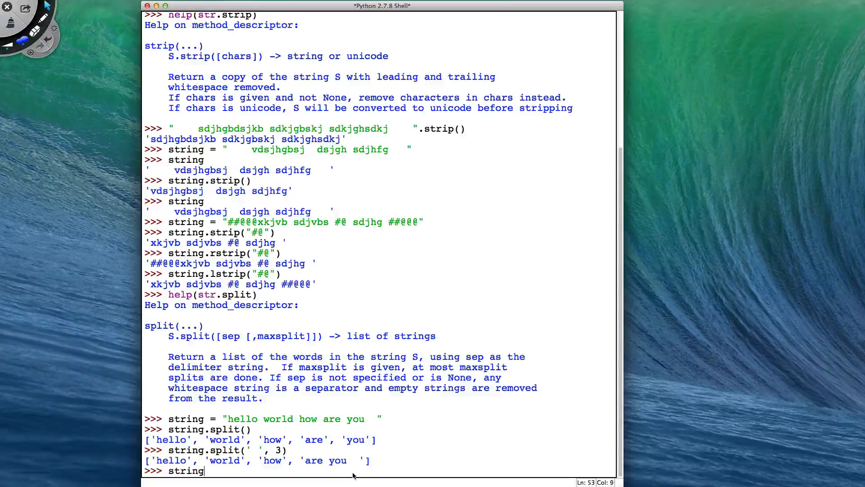
type(".split")
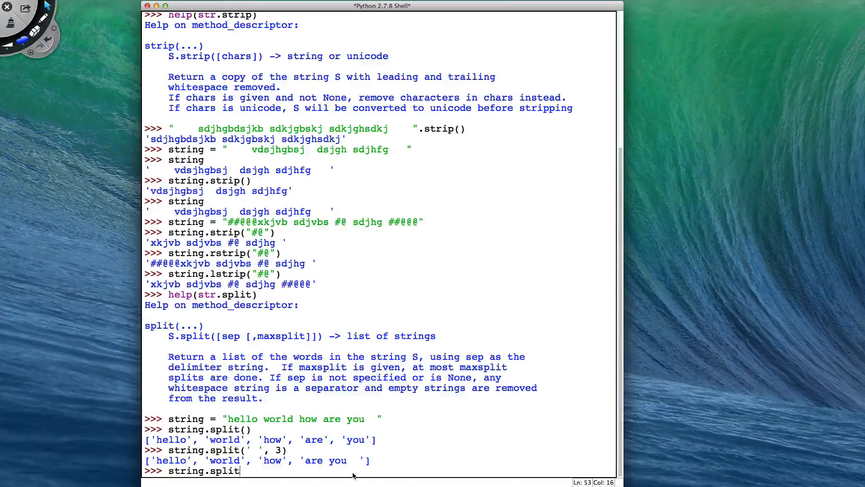
type("(")
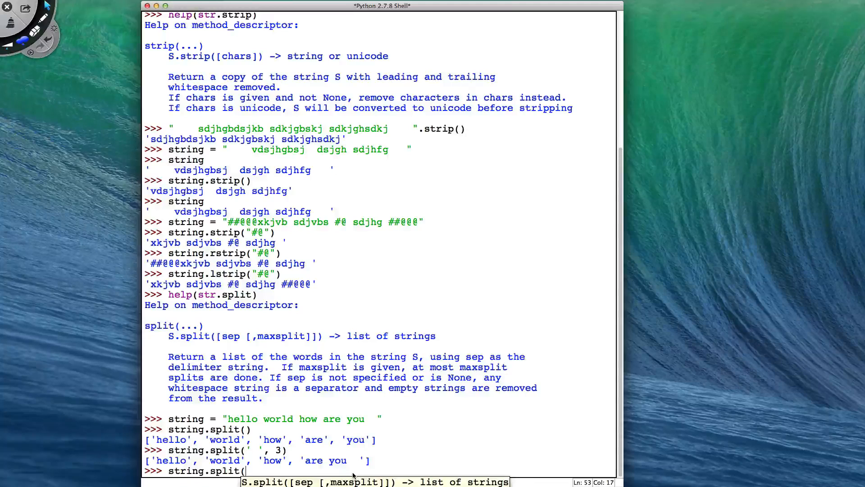
type("'o")
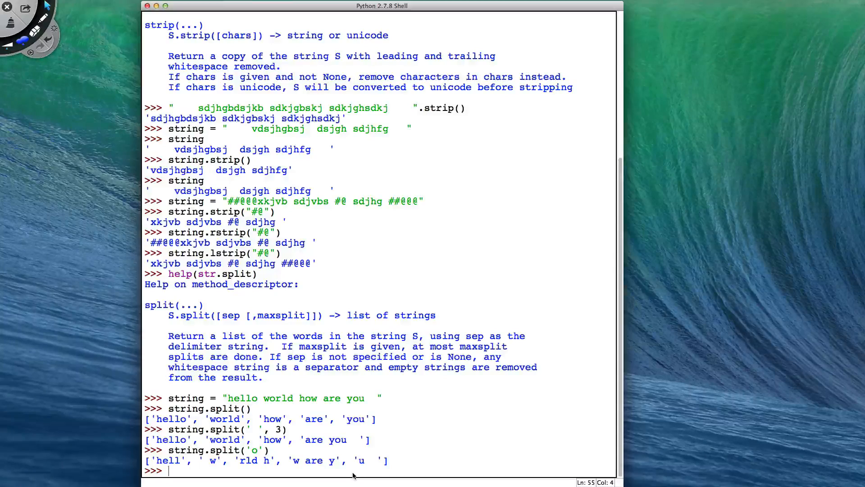
type("dir(str)")
type("string")
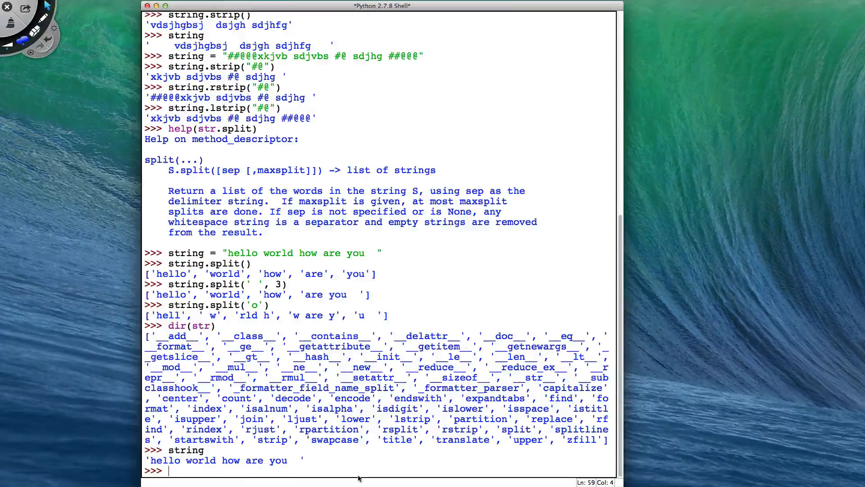
Step: Show the built-in documentation for str.partition
type("help(string")
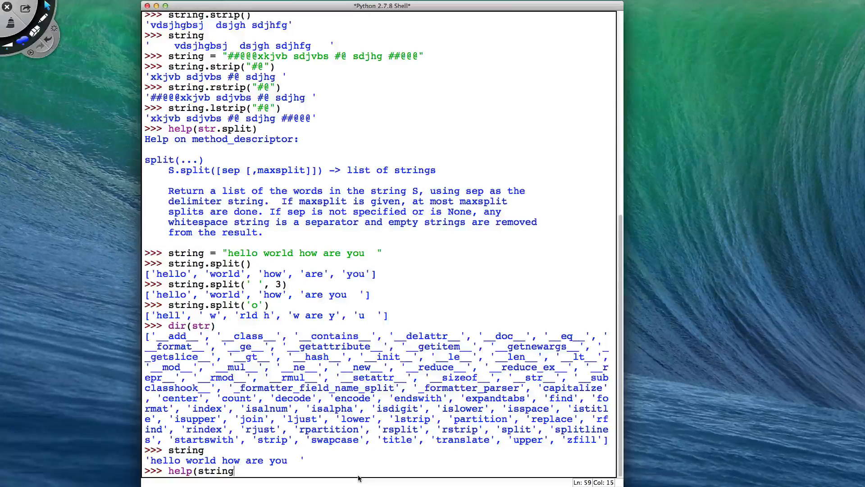
type("r.partition")
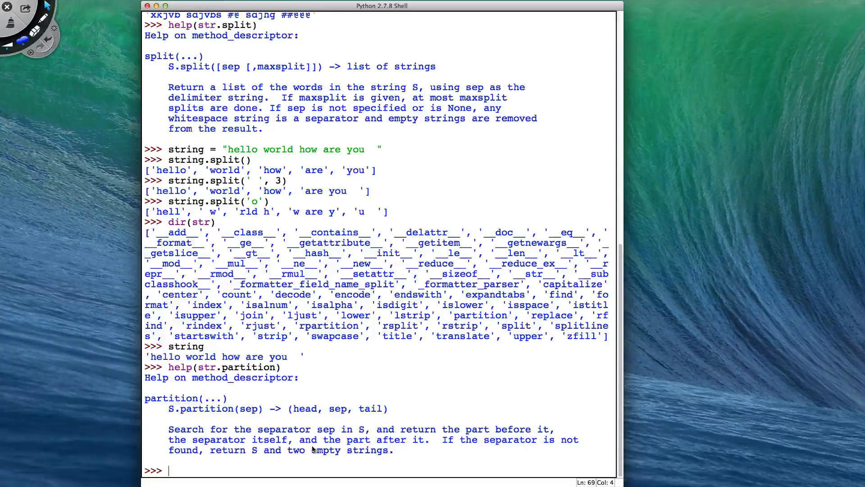
mouse_move(250, 416)
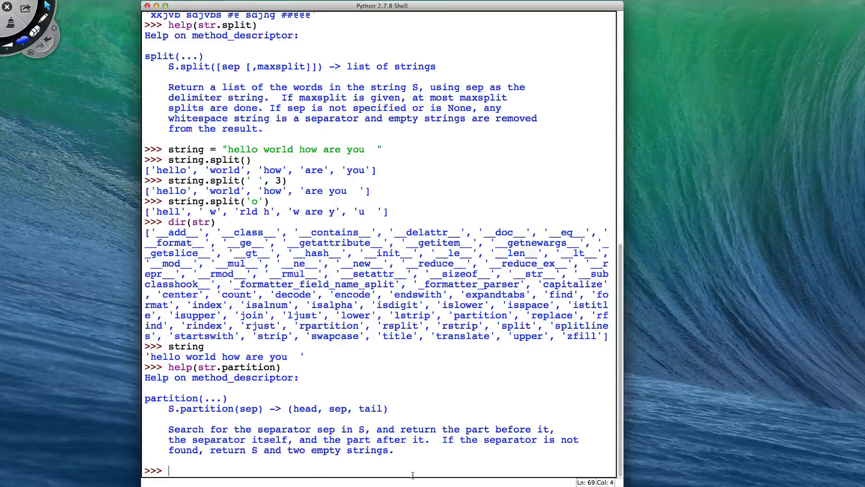
type("string.part")
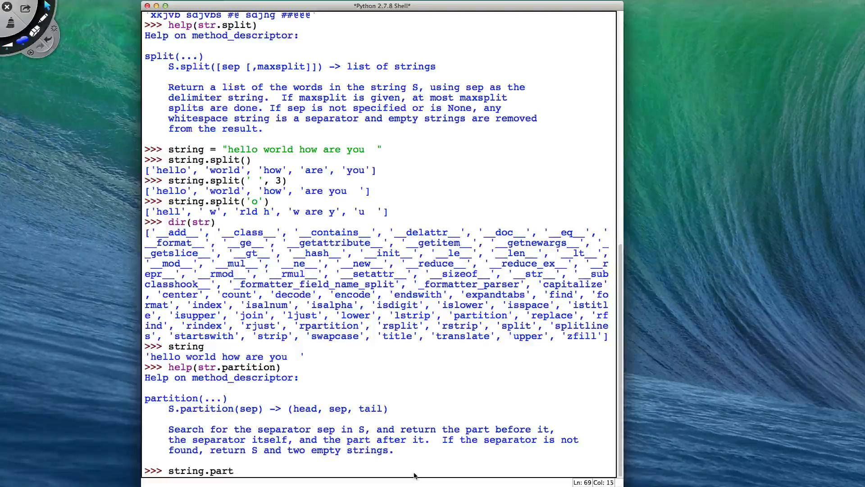
Step: Run string.partition(' ') and underline the partition help line with the screen pen
type("it")
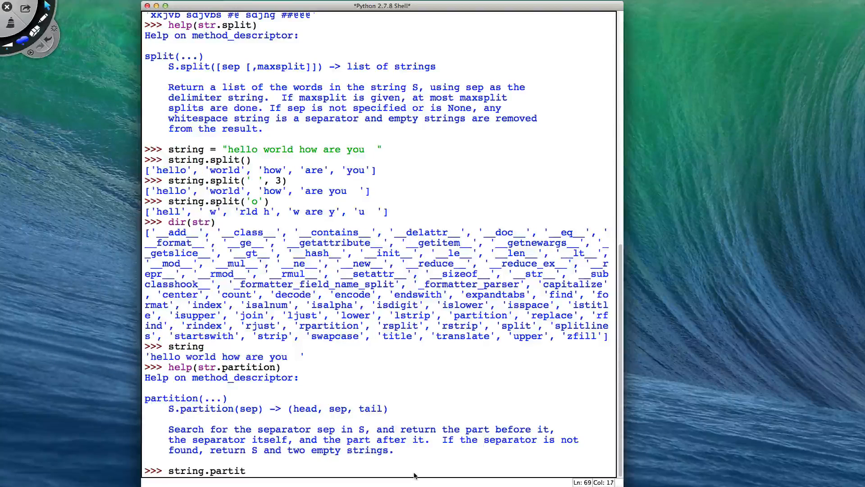
type("ion('")
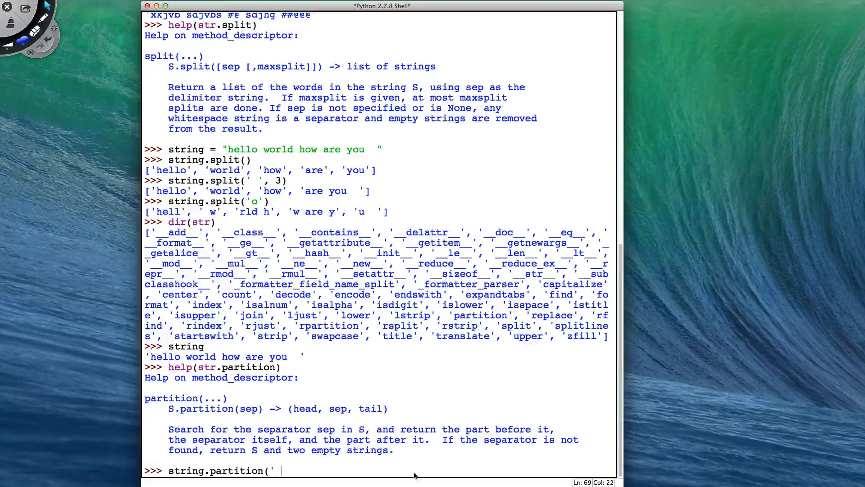
type("')")
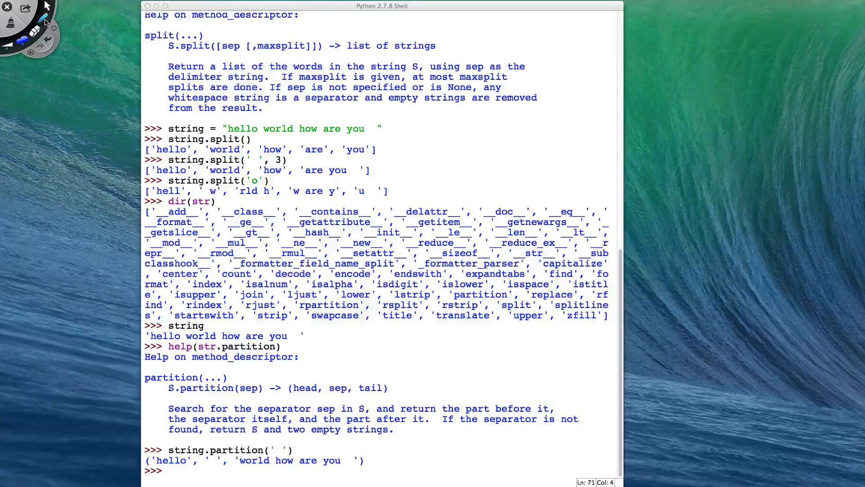
left_click_drag(171, 346, 306, 345)
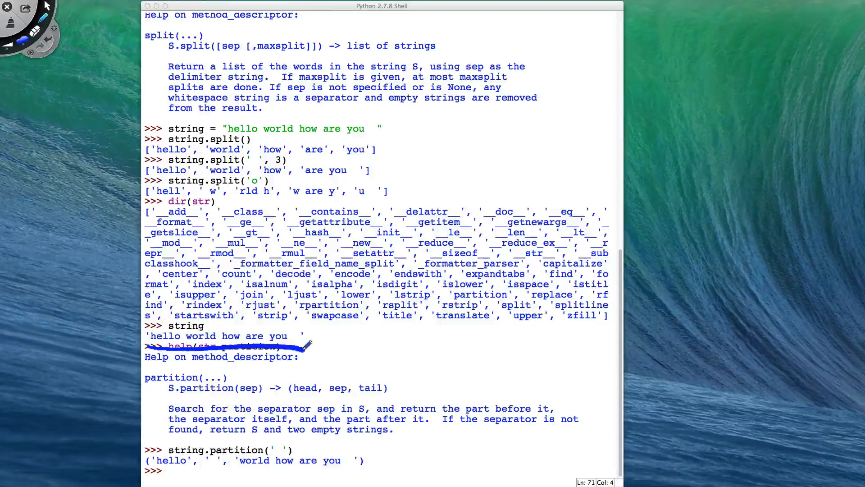
mouse_move(191, 324)
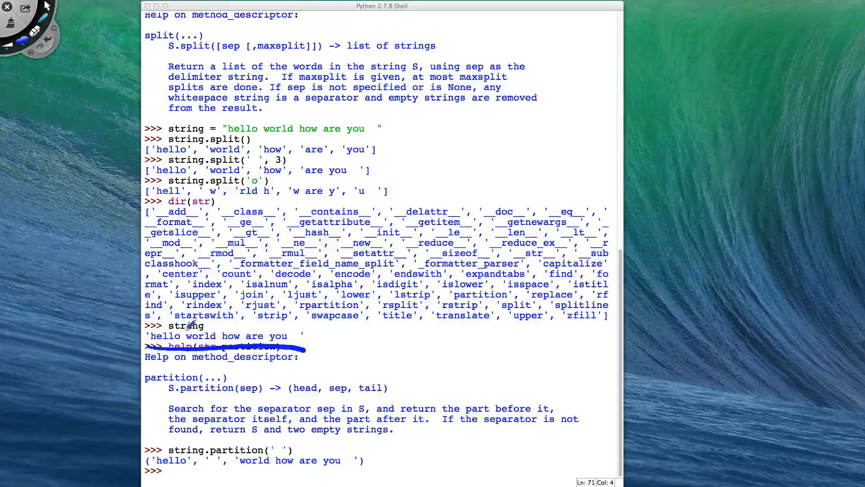
left_click(189, 336)
type("string")
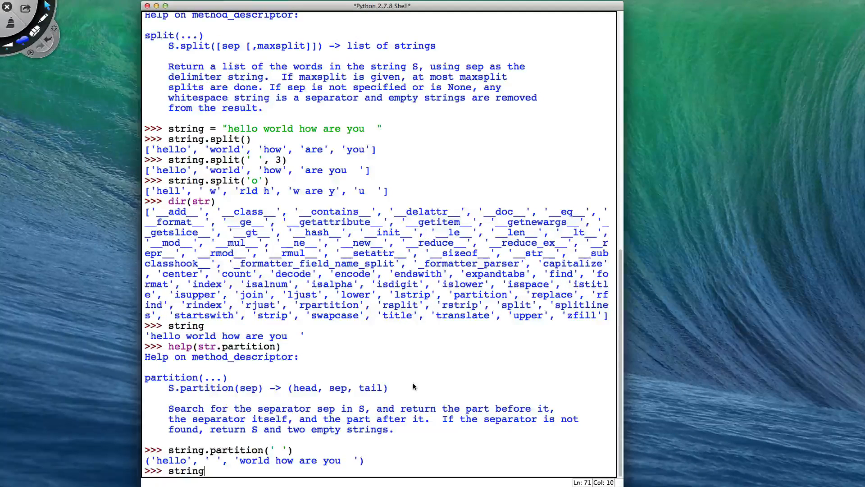
Step: Run string.partition('t') on the greeting, getting the whole string and two empty strings
type(".partition('")
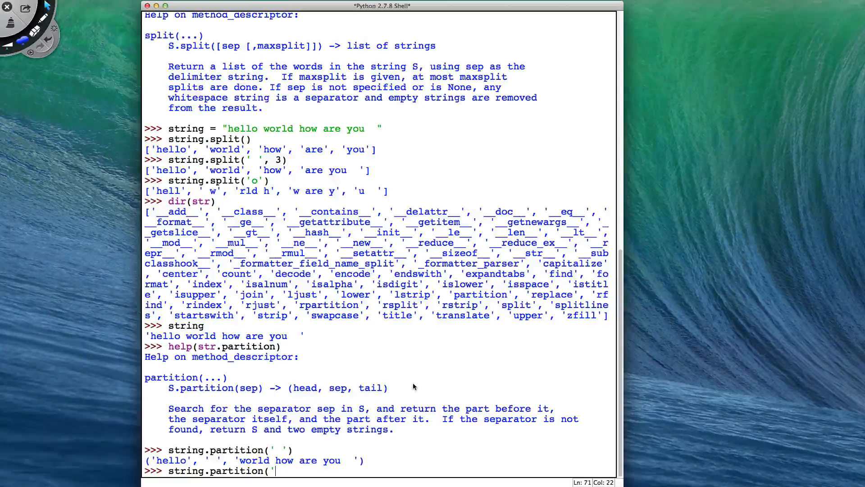
type("t'")
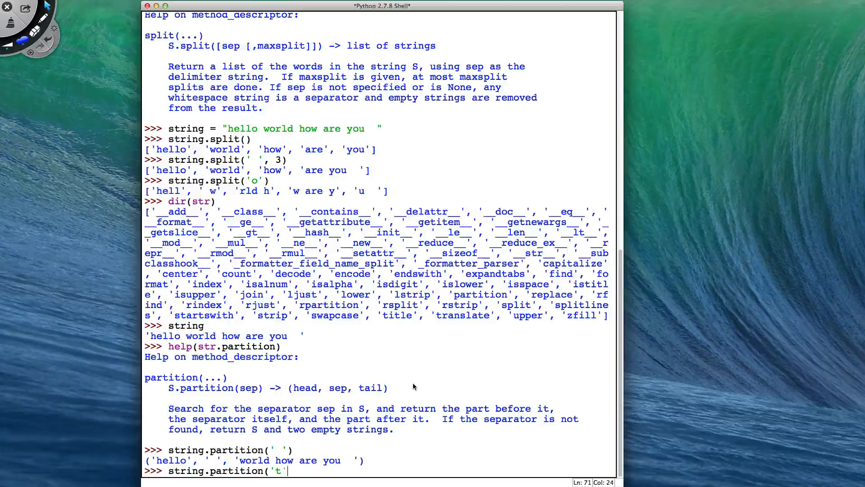
key("enter")
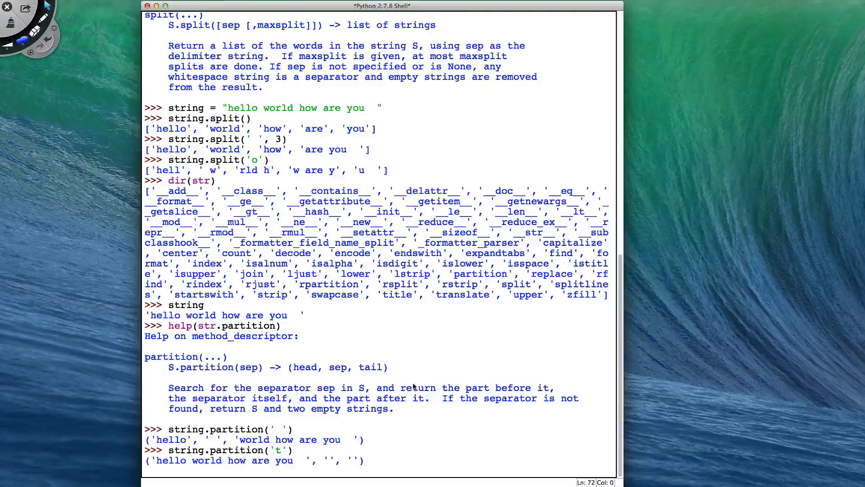
key("Return")
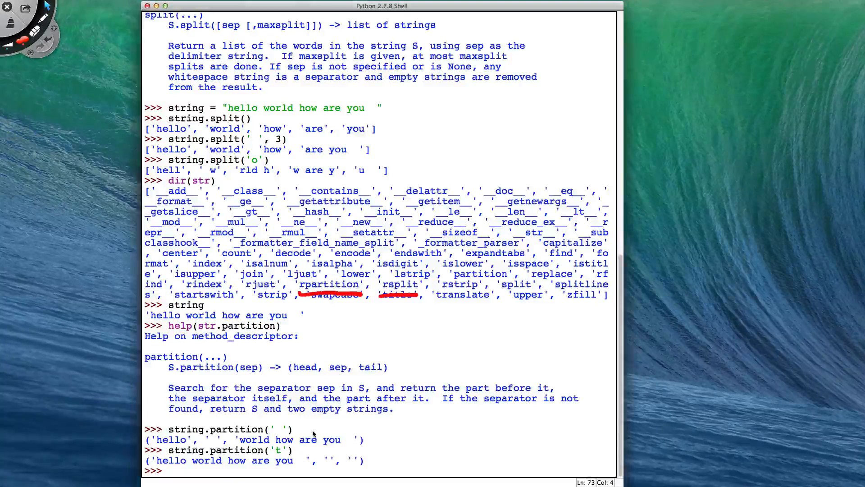
Step: Run rpartition(' ') on the greeting, then reassign string to "hello world how are you"
type("string.partition(' ')")
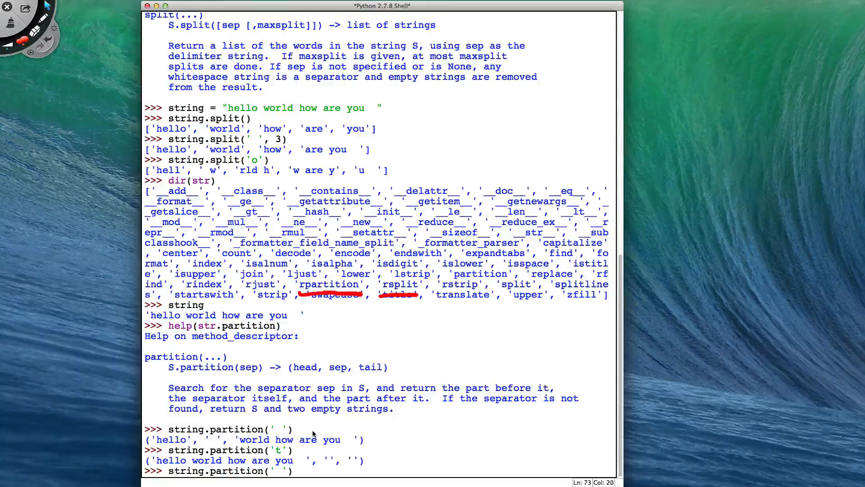
type("r")
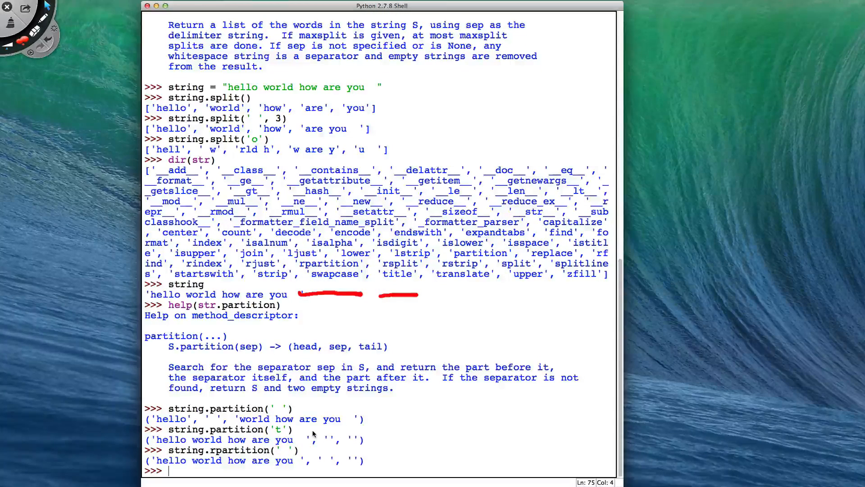
type("string = \"h")
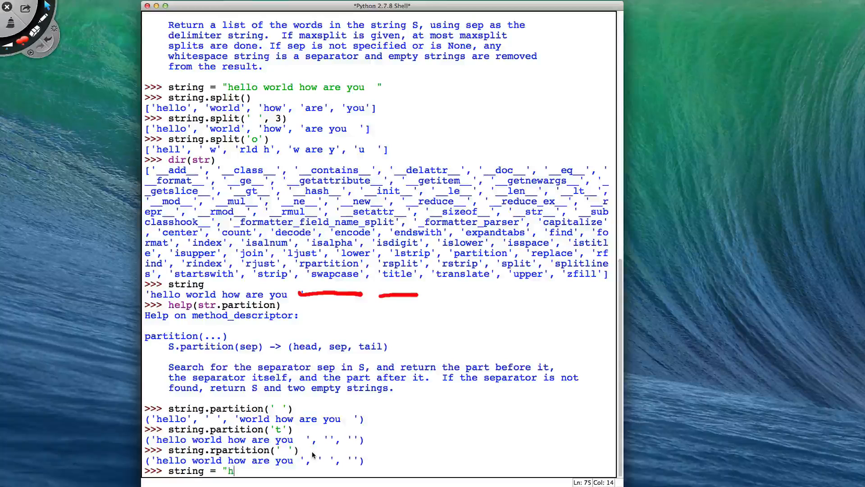
type("ello wo")
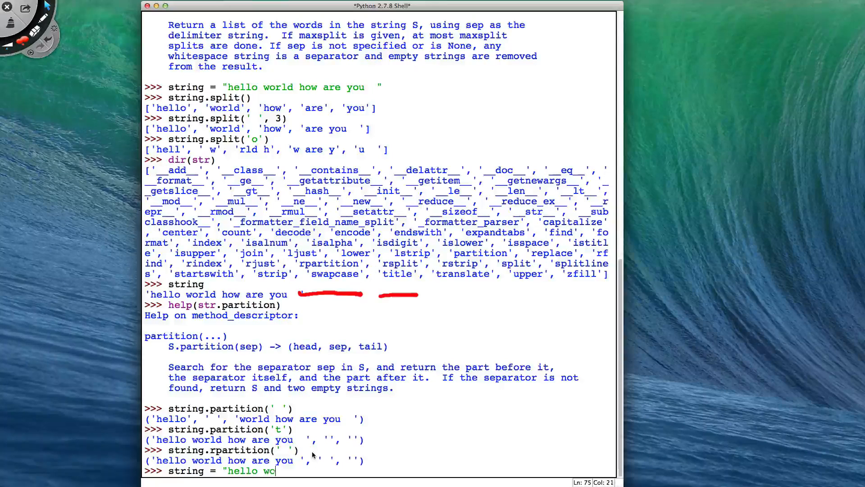
type("rld how are you\"")
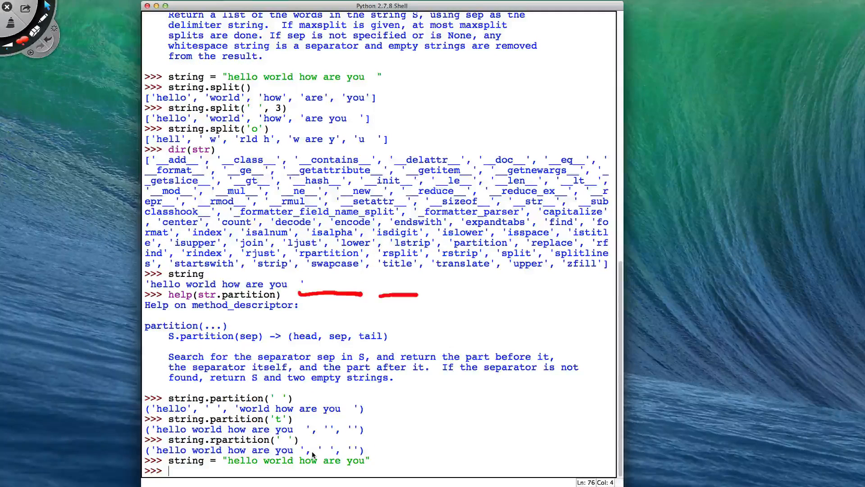
Step: Run string.rpartition(' ') to get 'hello world how are', ' ', 'you'
type("string")
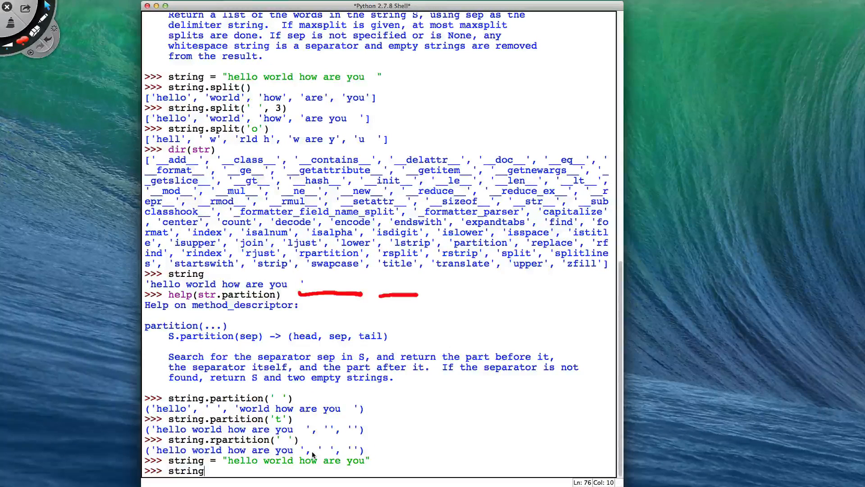
type(".rp")
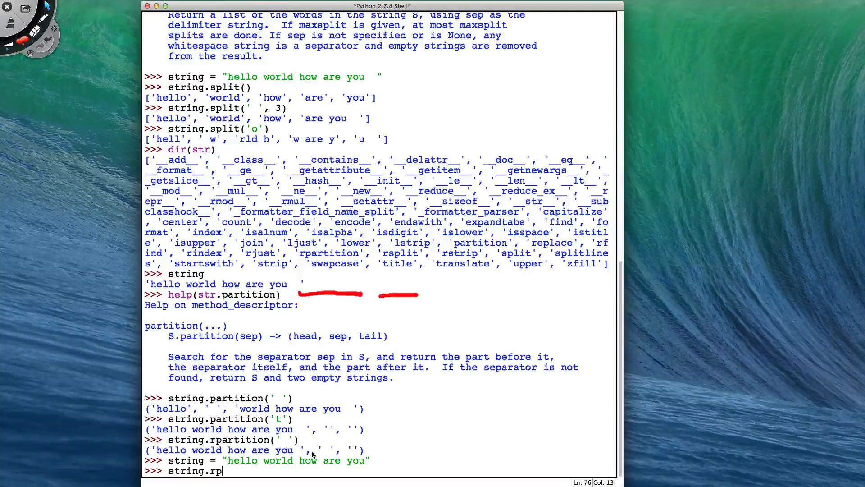
type("artition('")
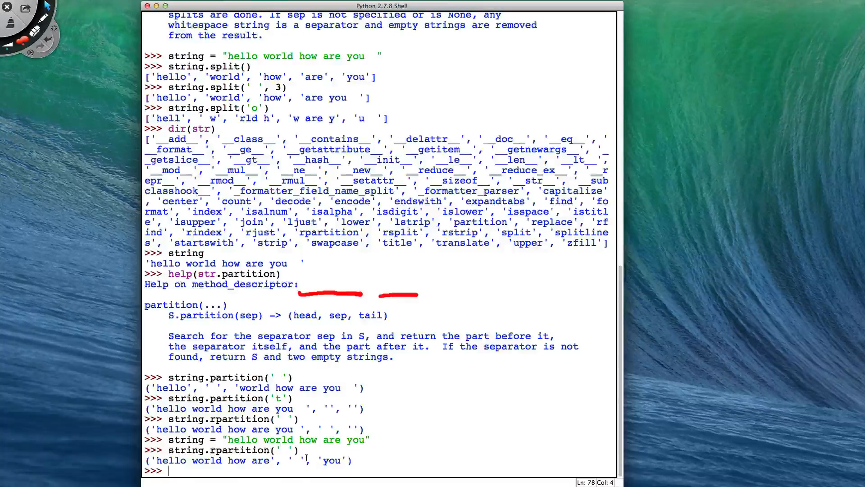
Step: Begin typing string.rsplit(' ') at the prompt
type("s")
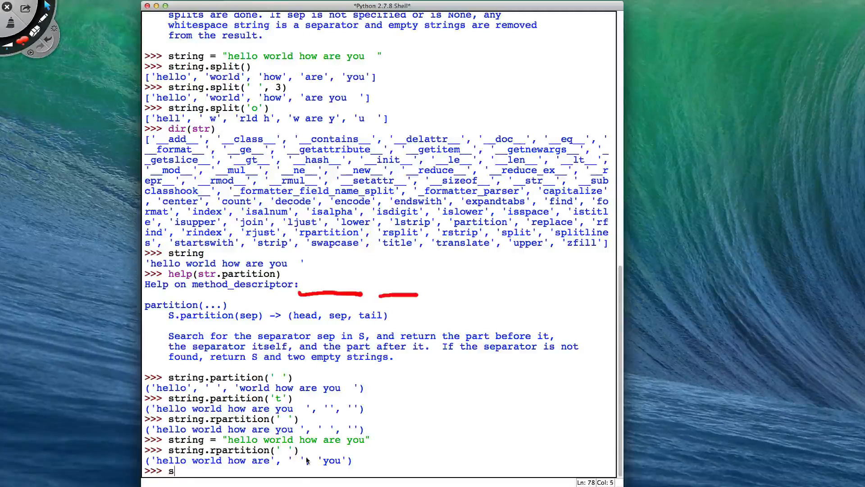
type("tring.rs")
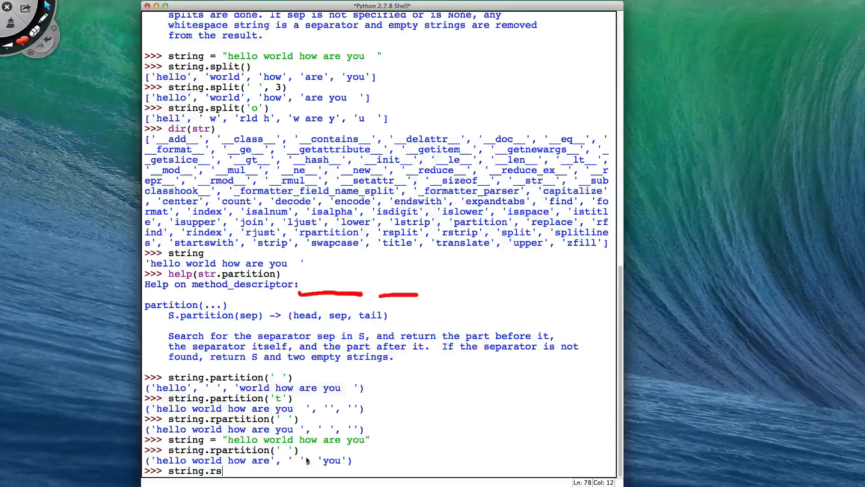
type("plit(' '")
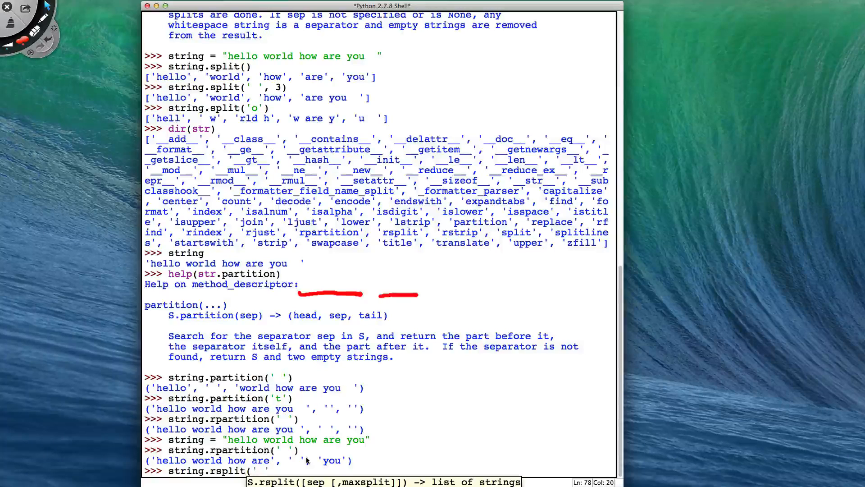